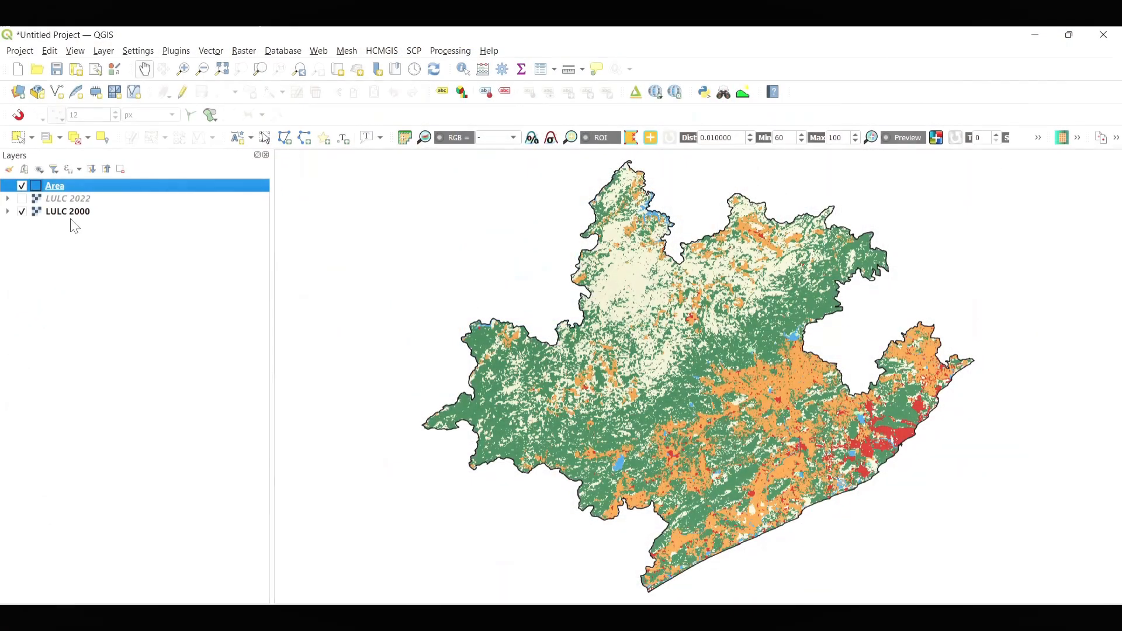
# Step: Turn LULC 2022 back on and expand the LULC 2022 and LULC 2000 class legends
pyautogui.click(21, 211)
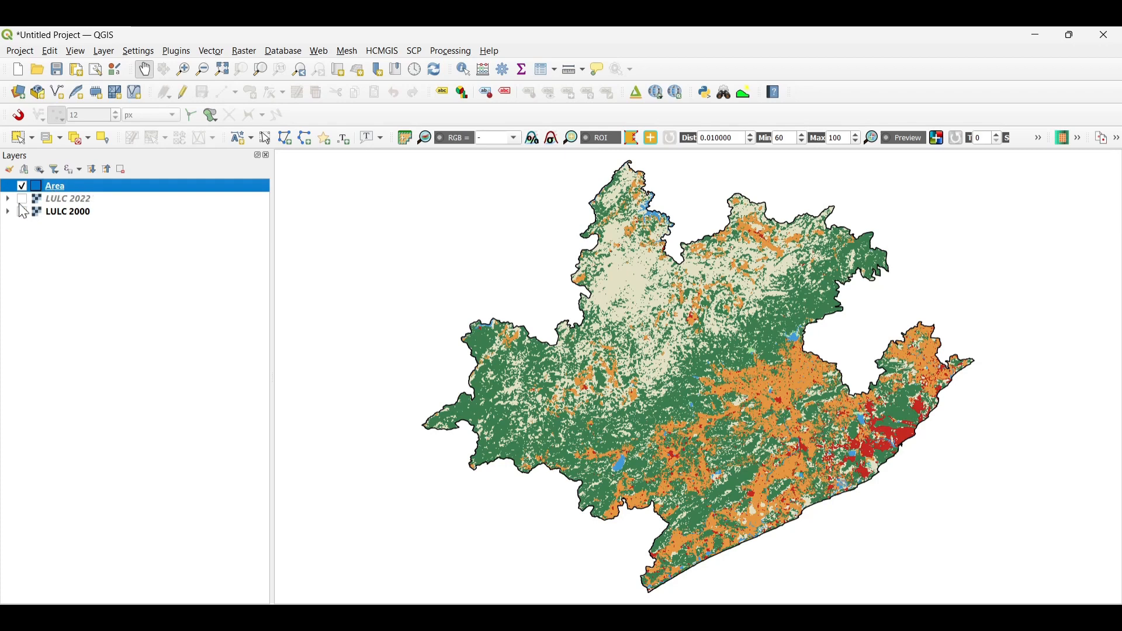
pyautogui.click(22, 198)
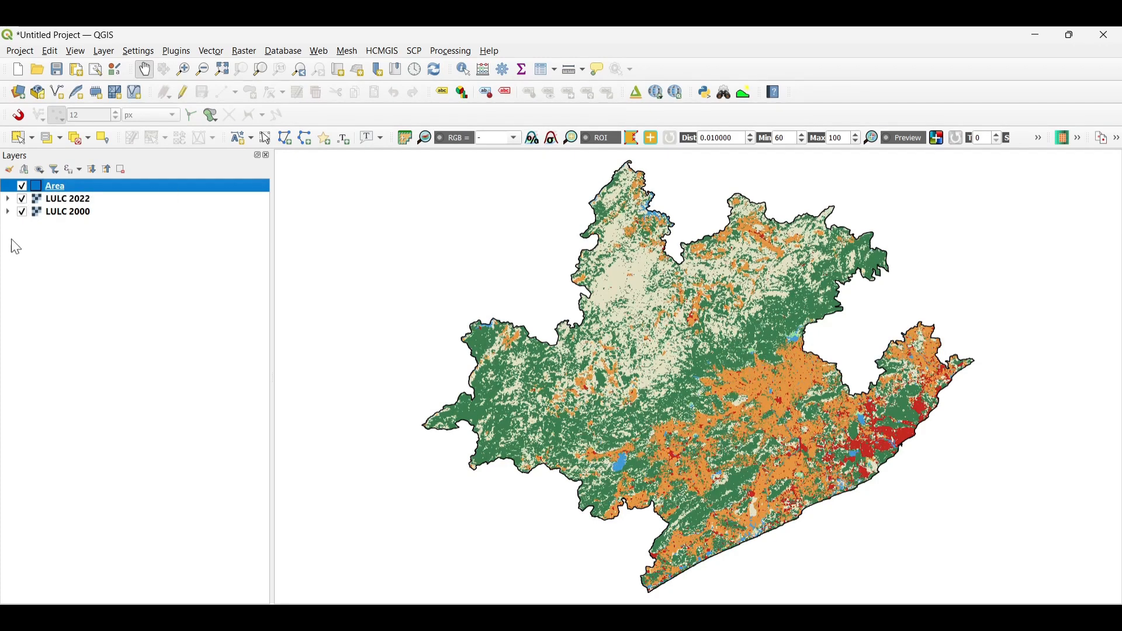
pyautogui.click(7, 198)
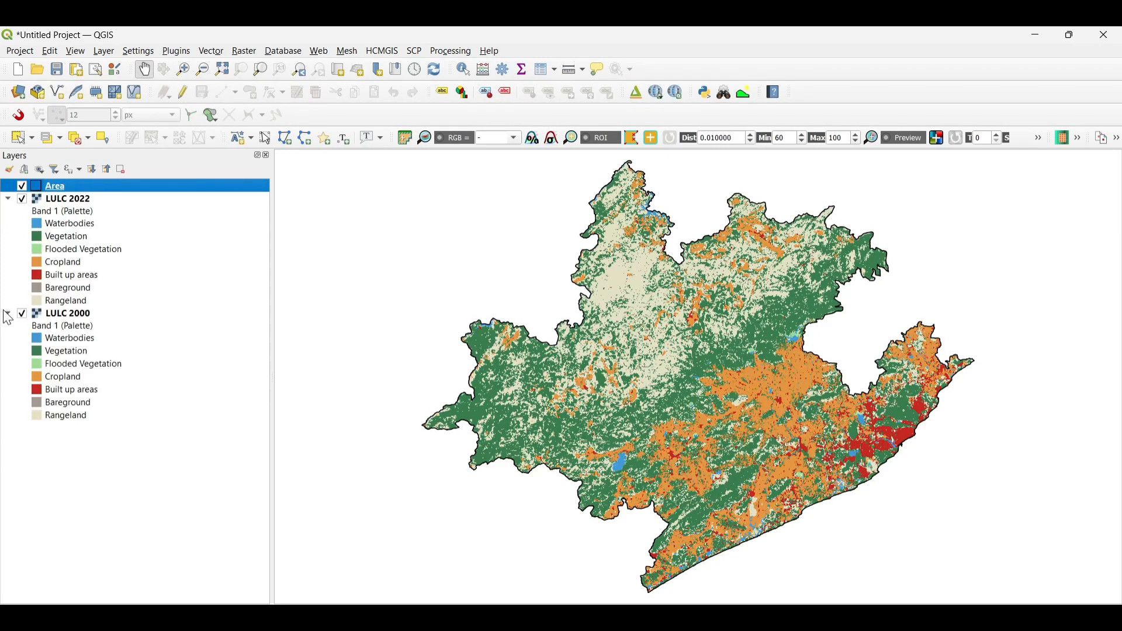
pyautogui.click(7, 312)
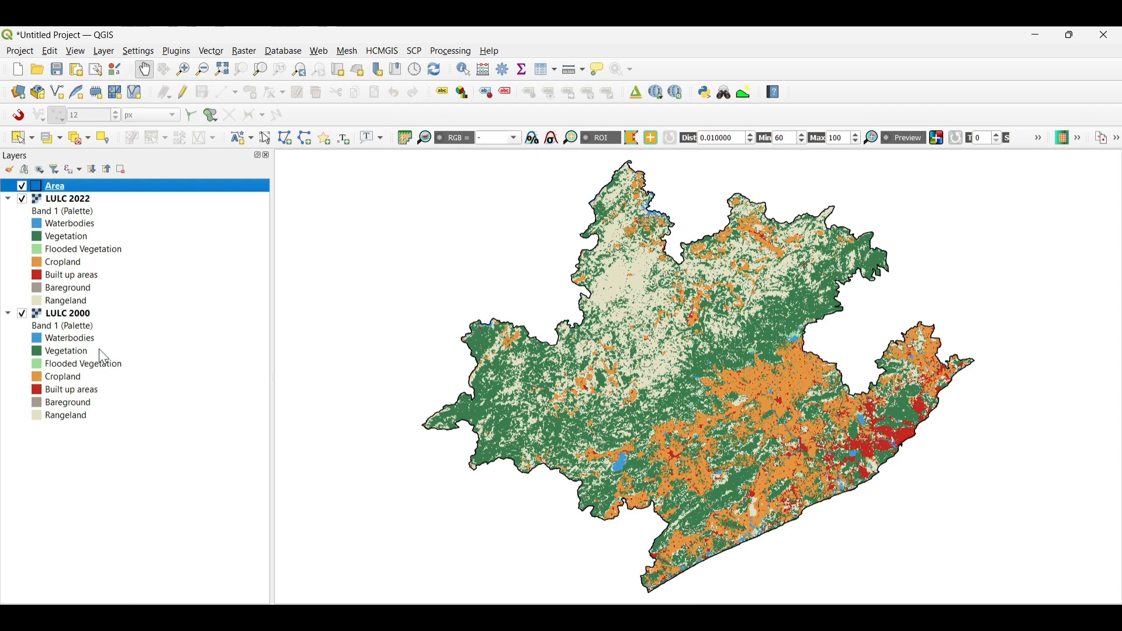
pyautogui.moveTo(100, 367)
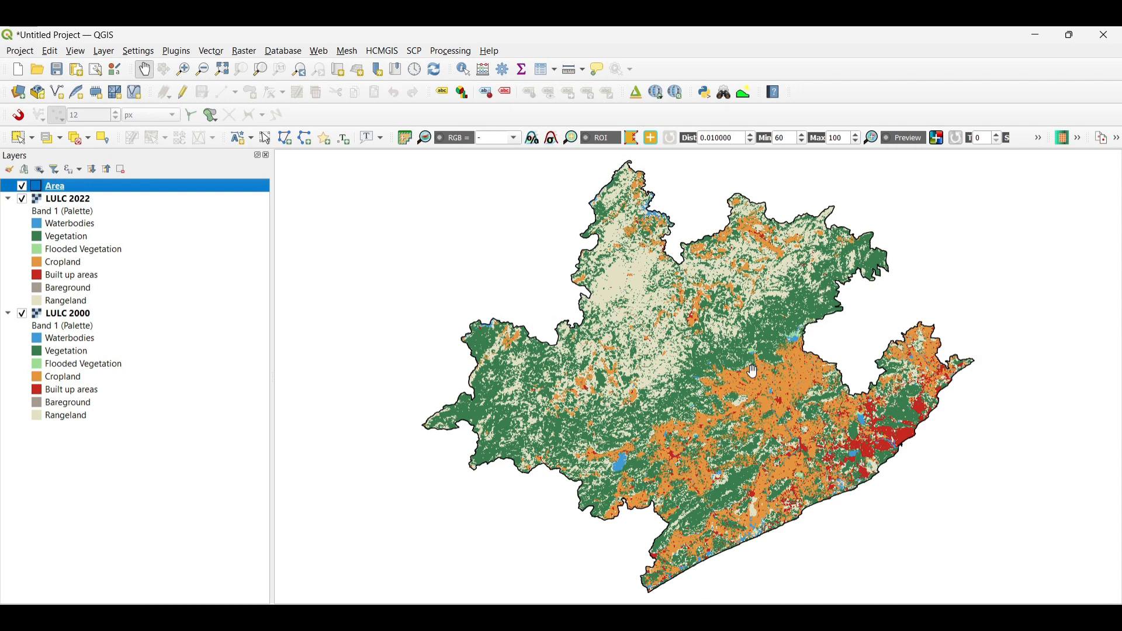
pyautogui.moveTo(444, 552)
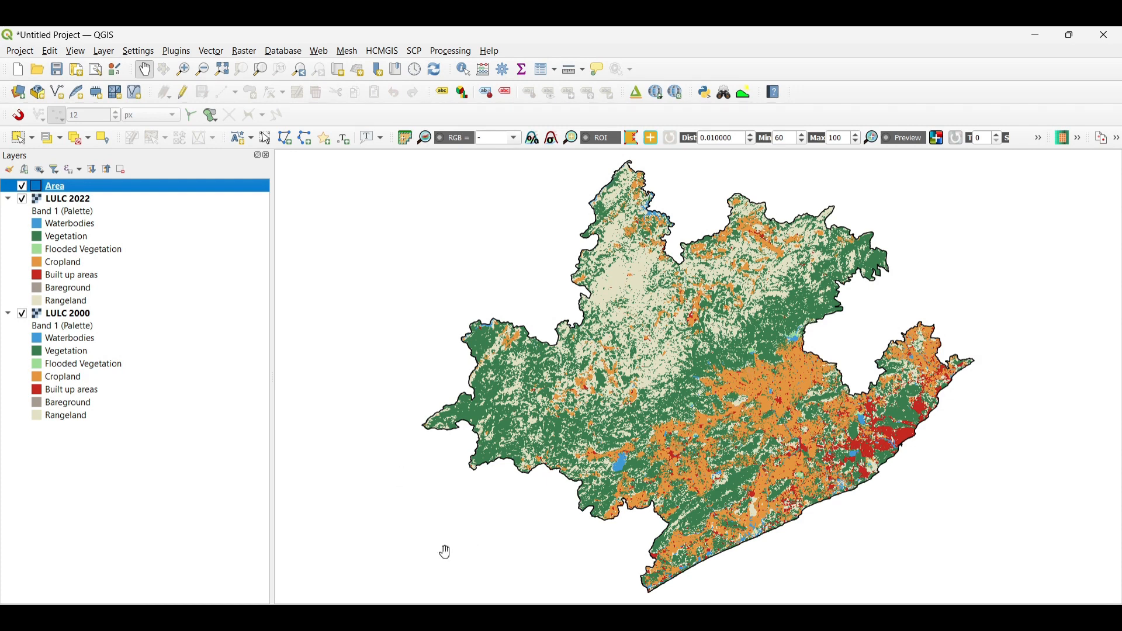
pyautogui.moveTo(50, 409)
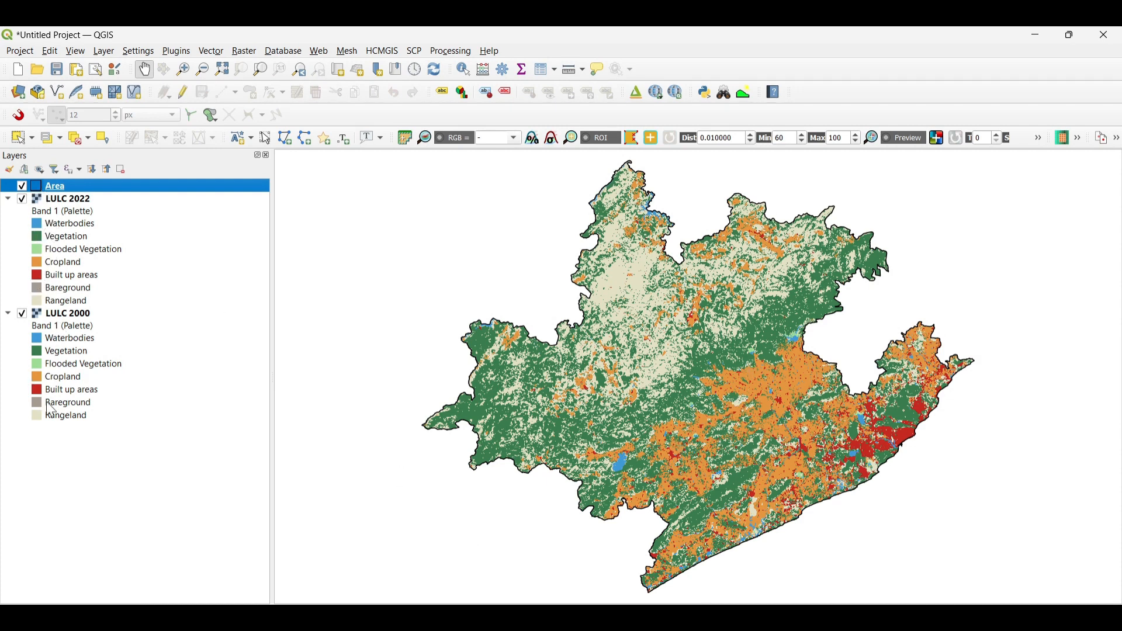
pyautogui.click(413, 42)
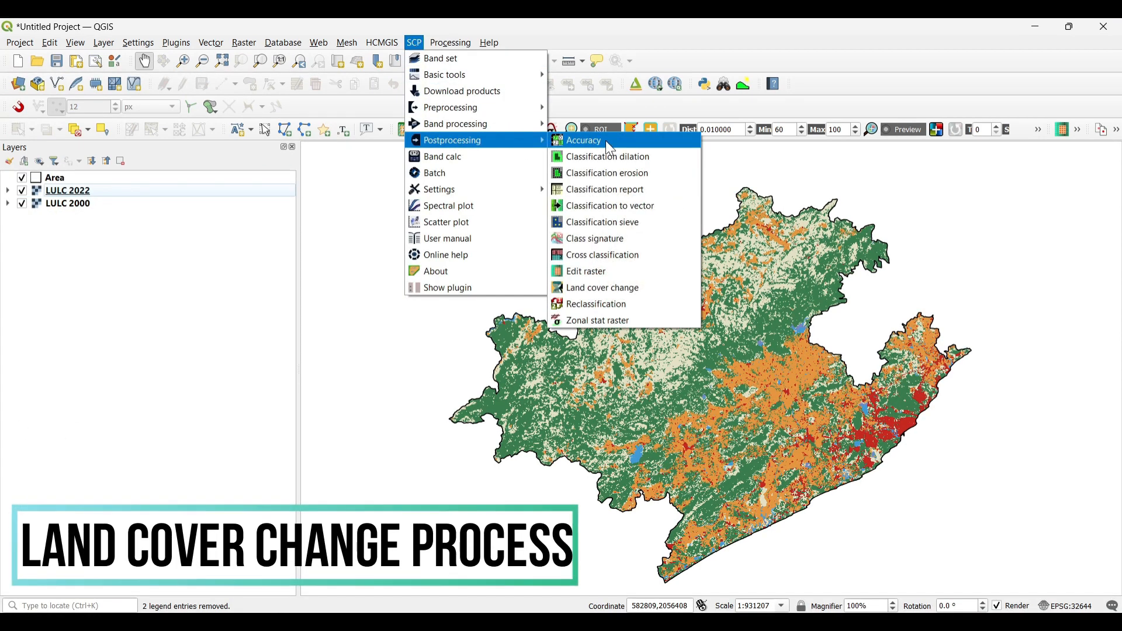
# Step: Run Land cover change with LULC 2000 as reference and LULC 2022 as new classification
pyautogui.click(601, 287)
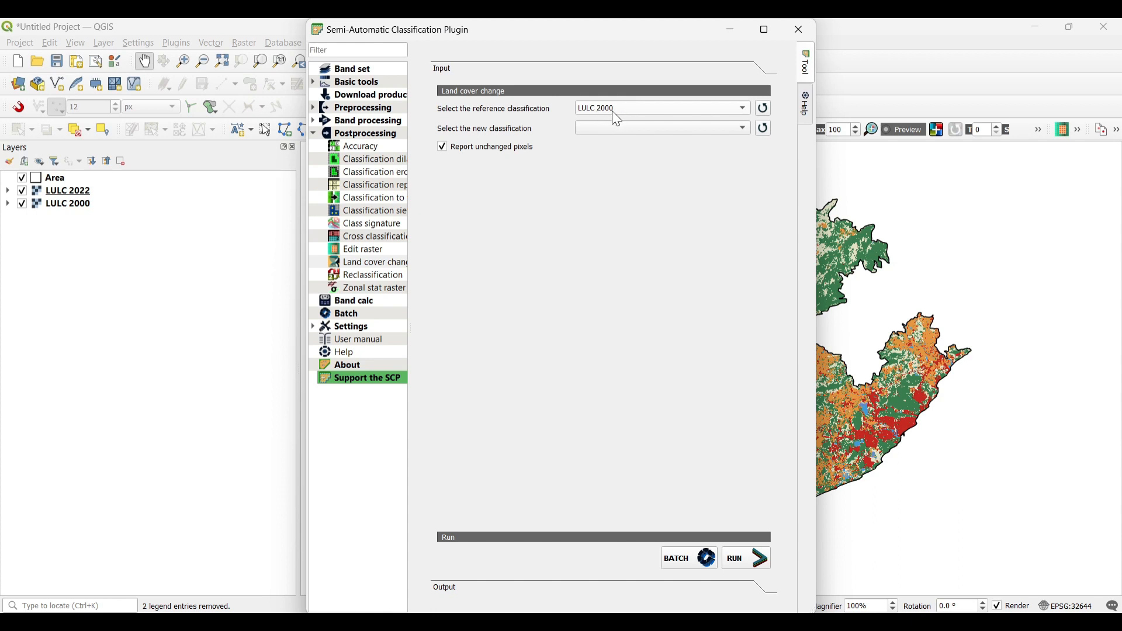
pyautogui.moveTo(80, 206)
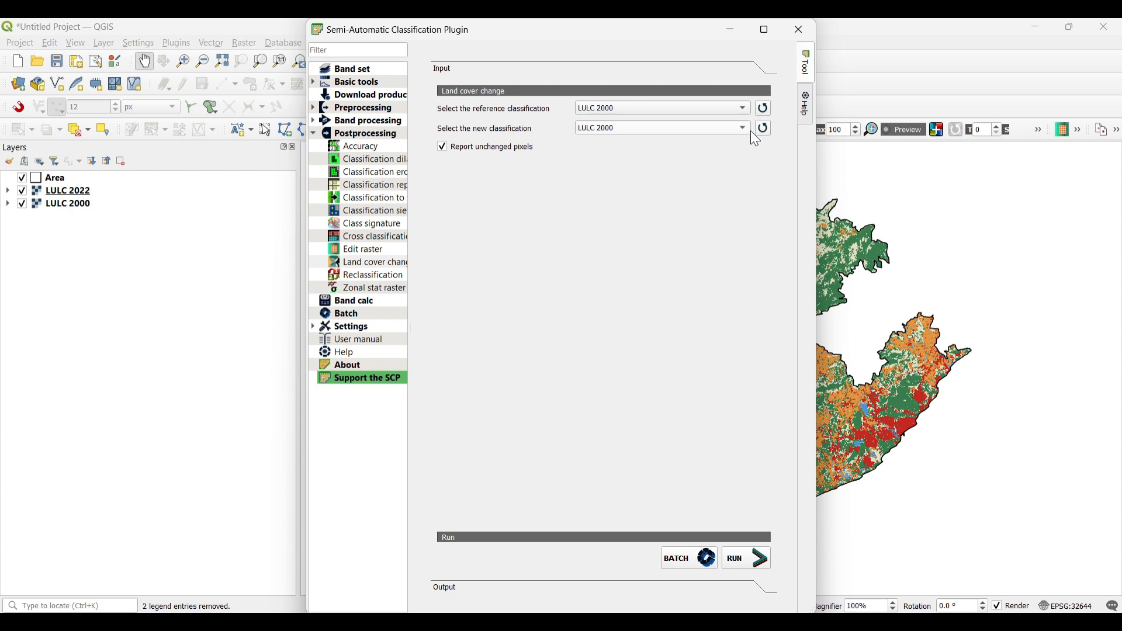
pyautogui.click(659, 127)
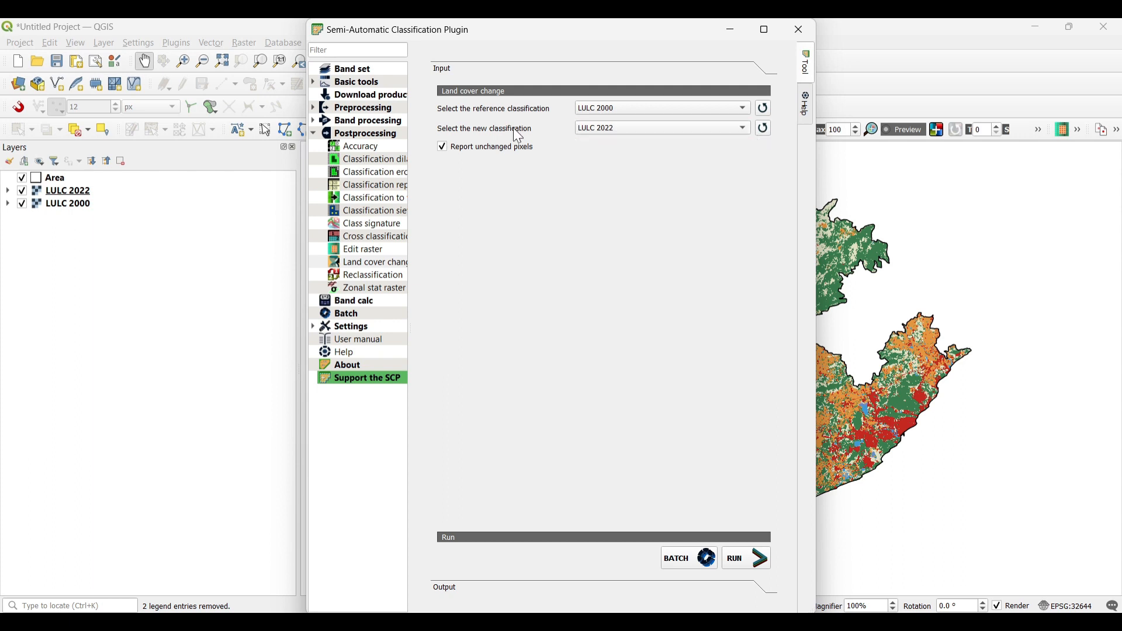
pyautogui.moveTo(752, 561)
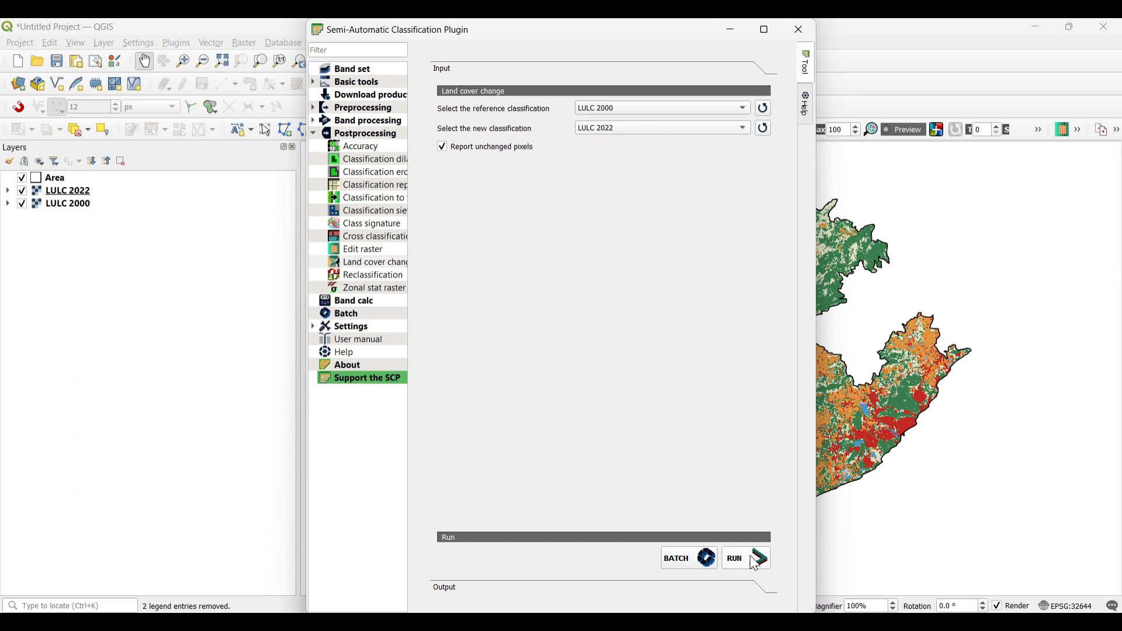
pyautogui.click(740, 561)
pyautogui.write('2000=')
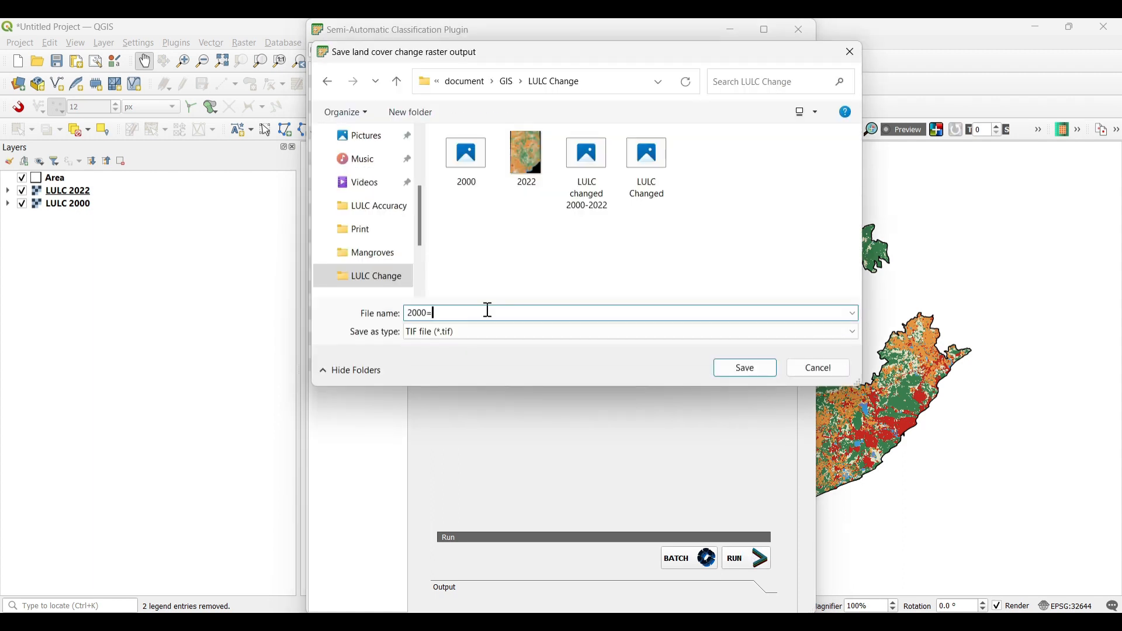
# Step: Save the change raster as '2000-2022' in the LULC Change folder
pyautogui.write('2022')
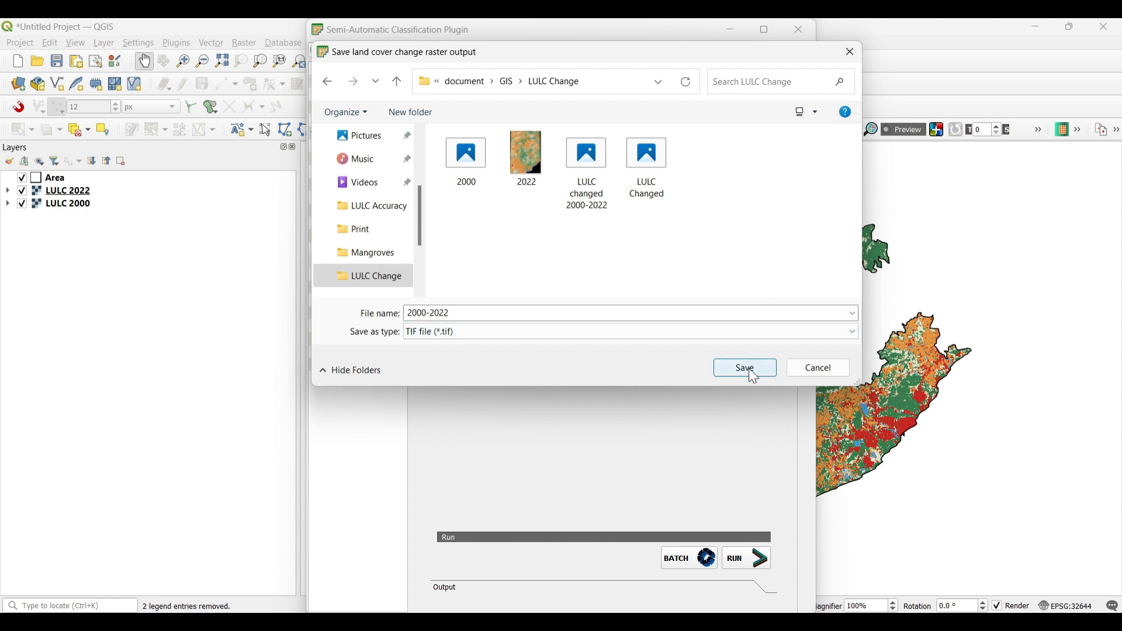
pyautogui.click(743, 367)
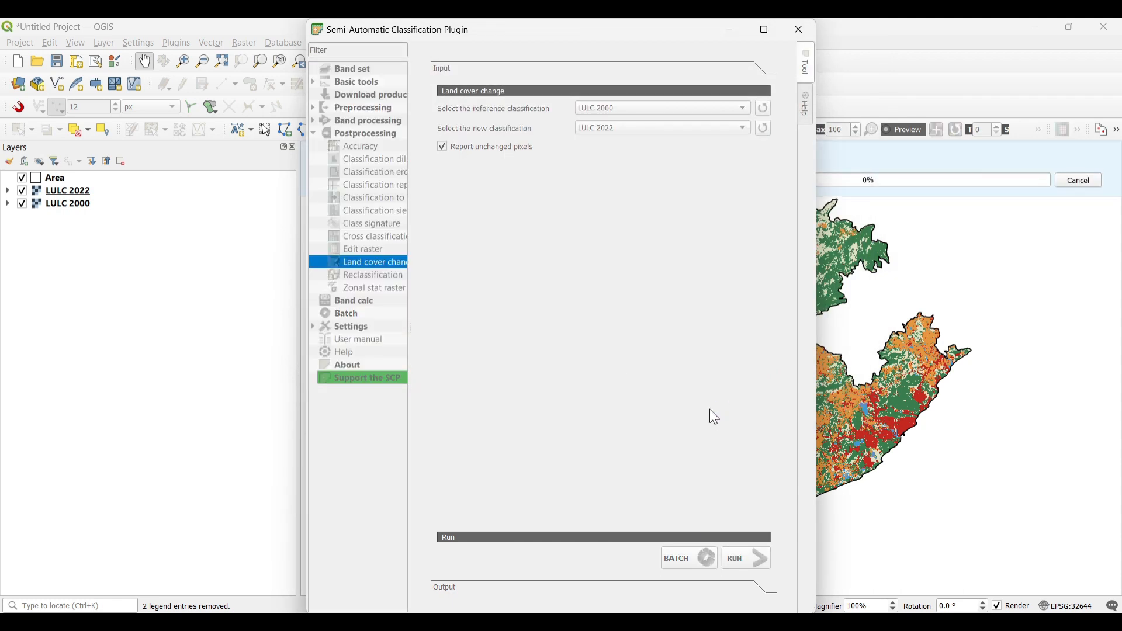
# Step: Let processing finish and review the transition codes and pixel sums table
pyautogui.click(744, 558)
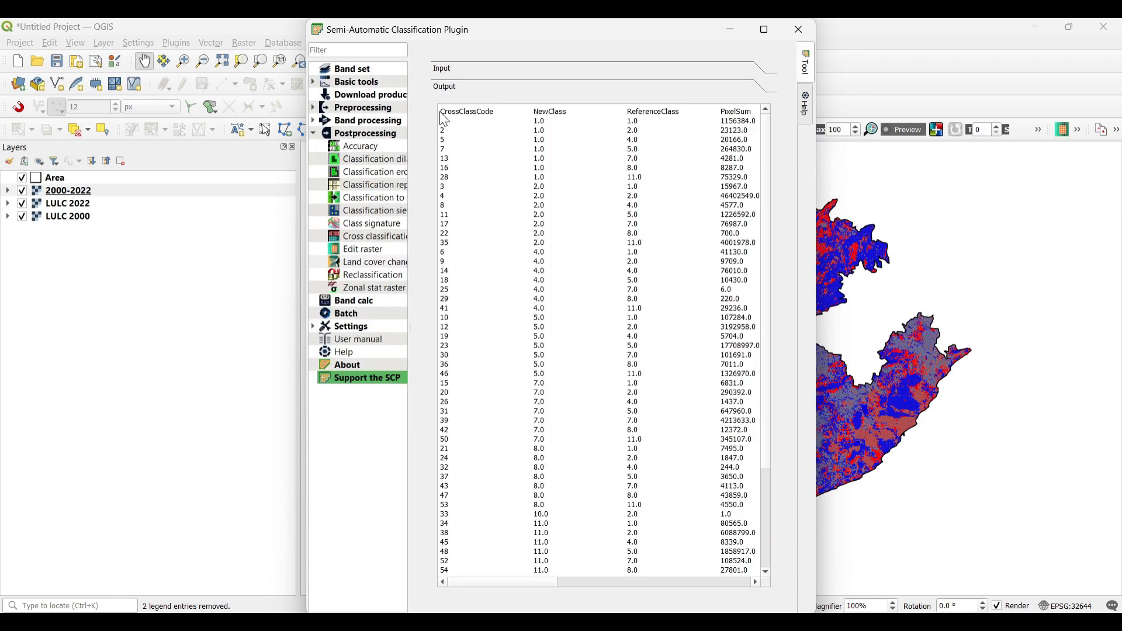
pyautogui.moveTo(459, 121)
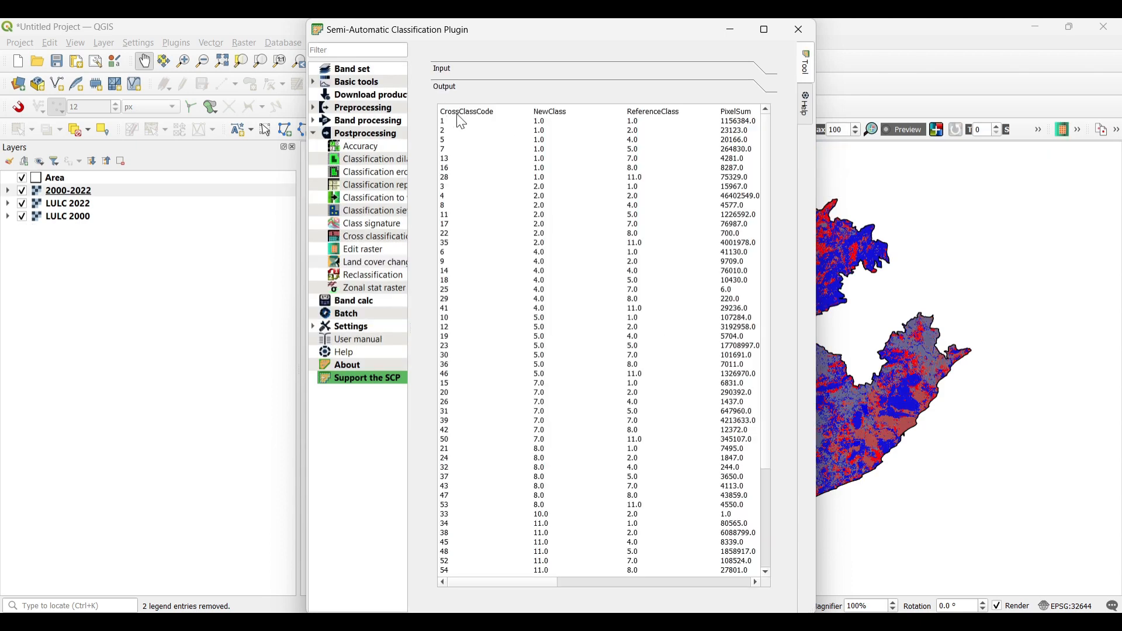
pyautogui.moveTo(443, 426)
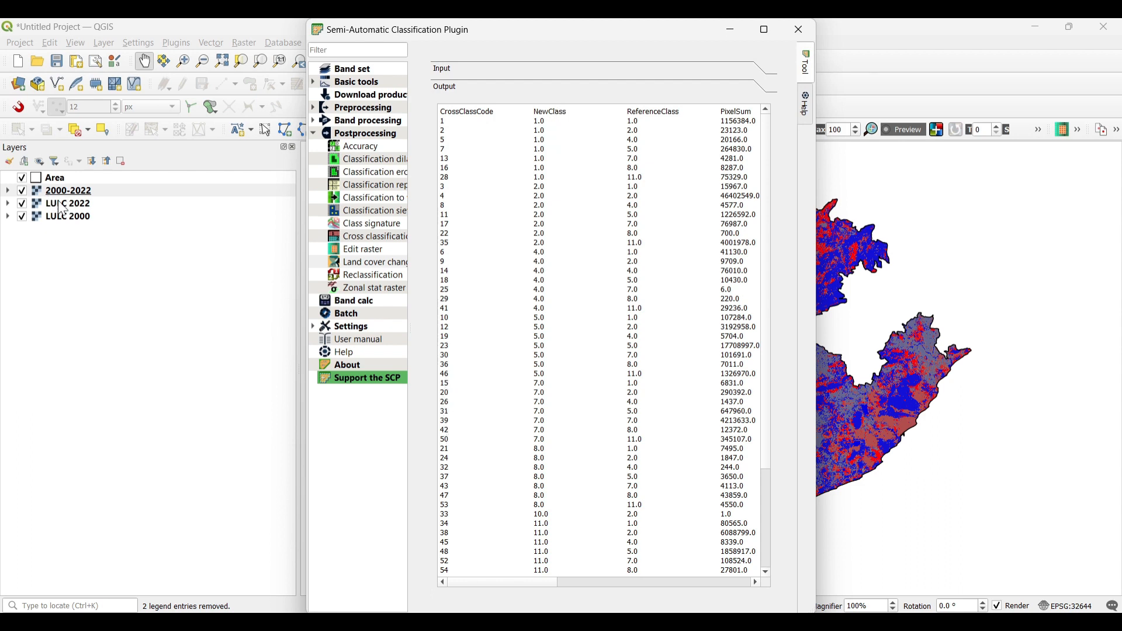
pyautogui.moveTo(634, 120)
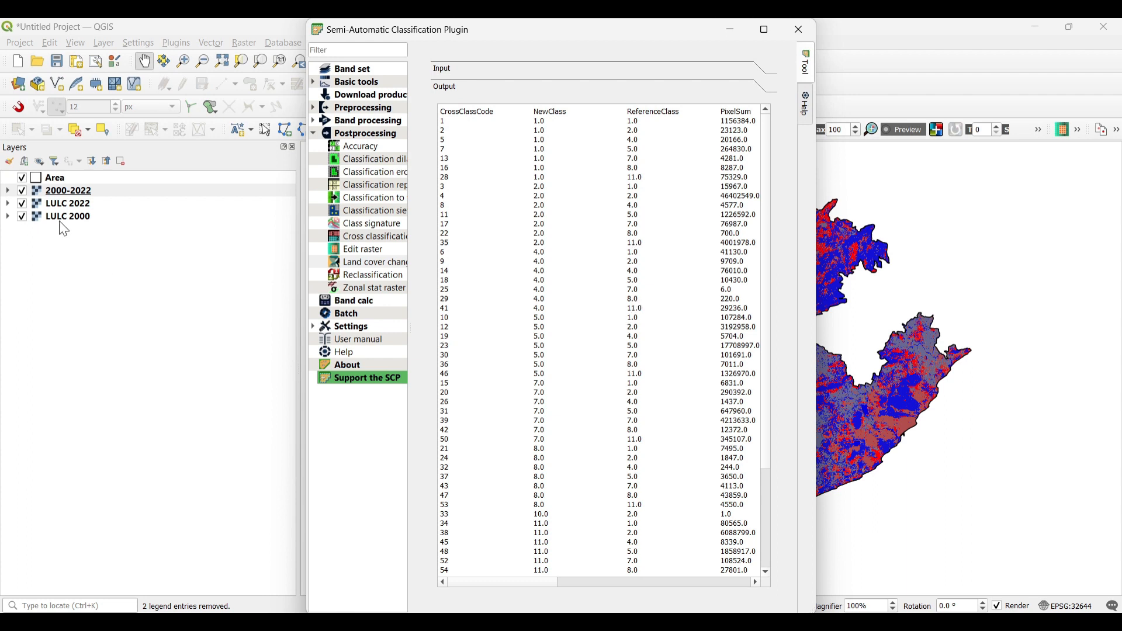
pyautogui.moveTo(685, 77)
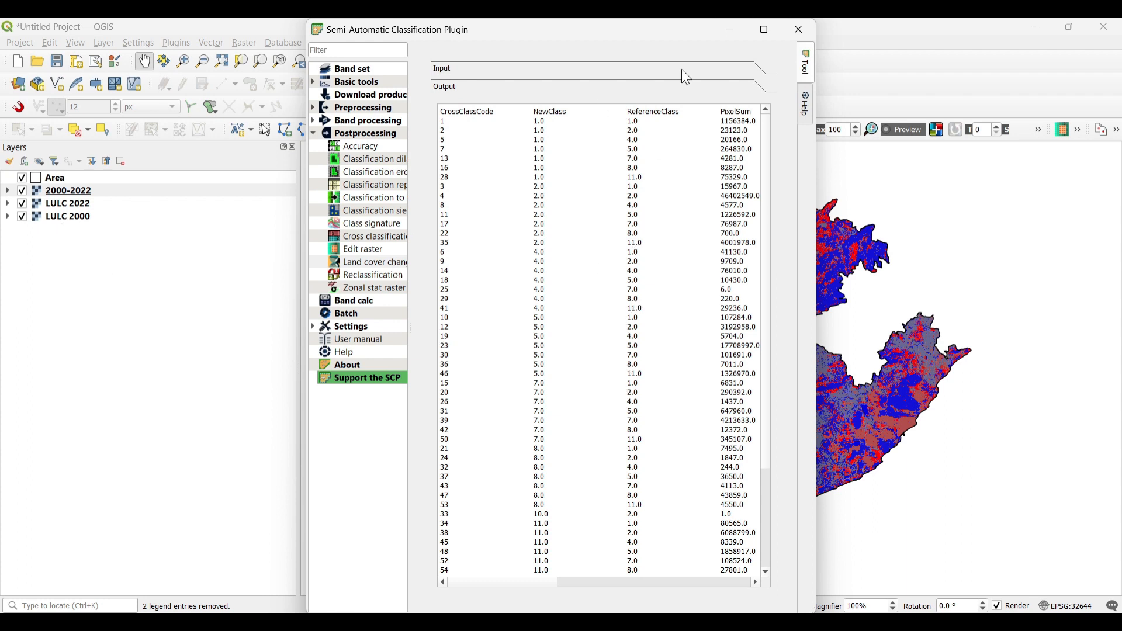
pyautogui.moveTo(729, 29)
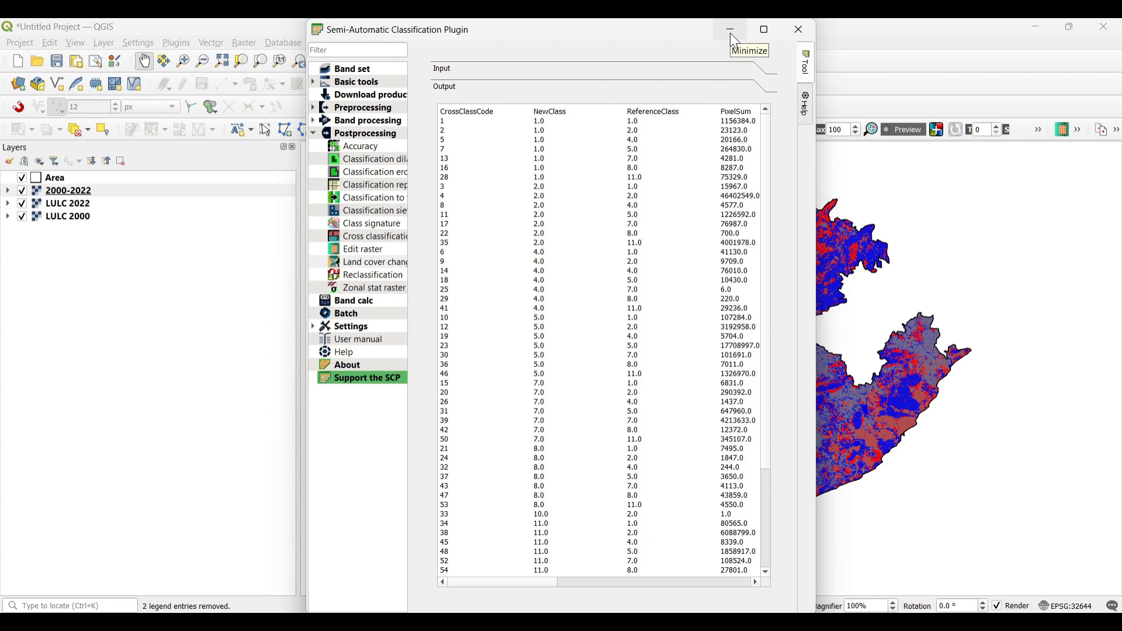
pyautogui.moveTo(732, 39)
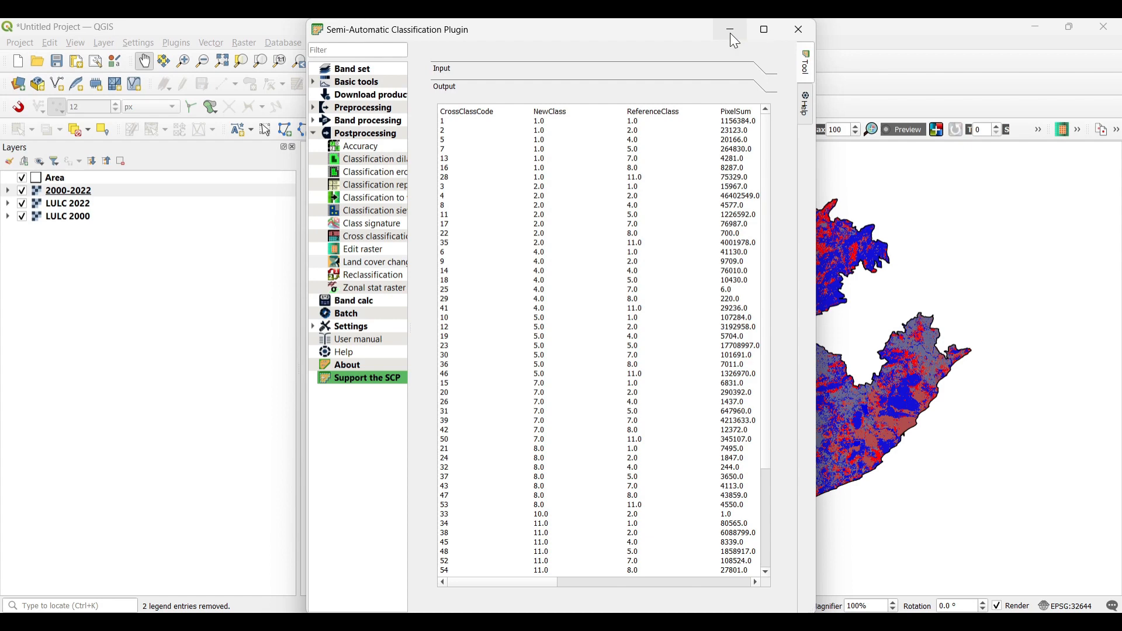
# Step: In the 2000-2022 layer's paletted symbology, label value 1 'No Change'
pyautogui.click(730, 29)
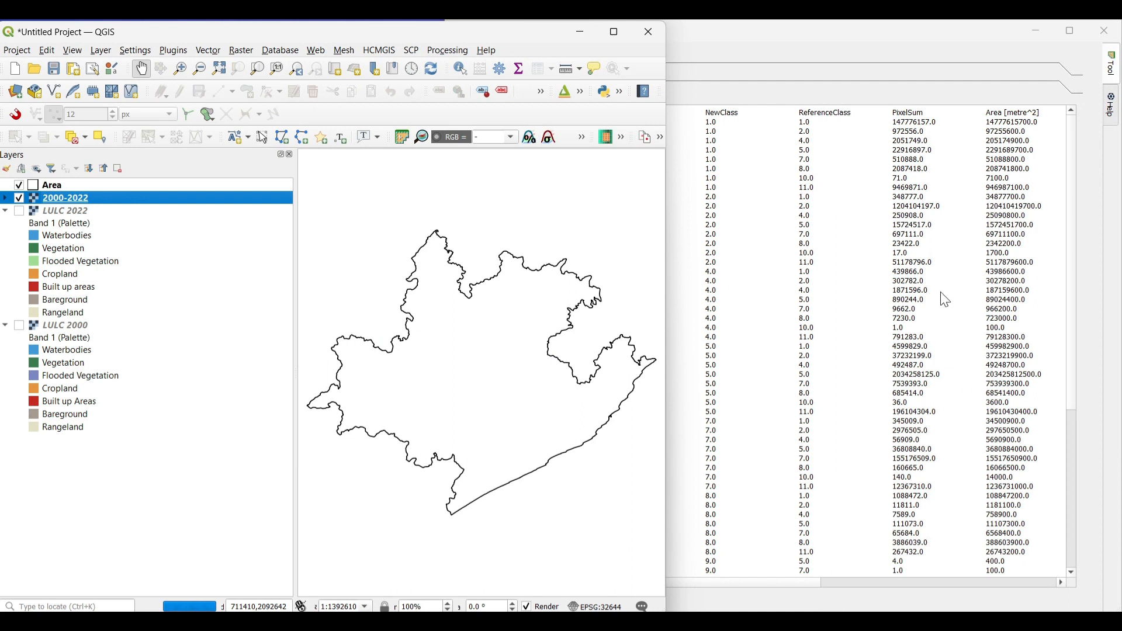
pyautogui.moveTo(740, 146)
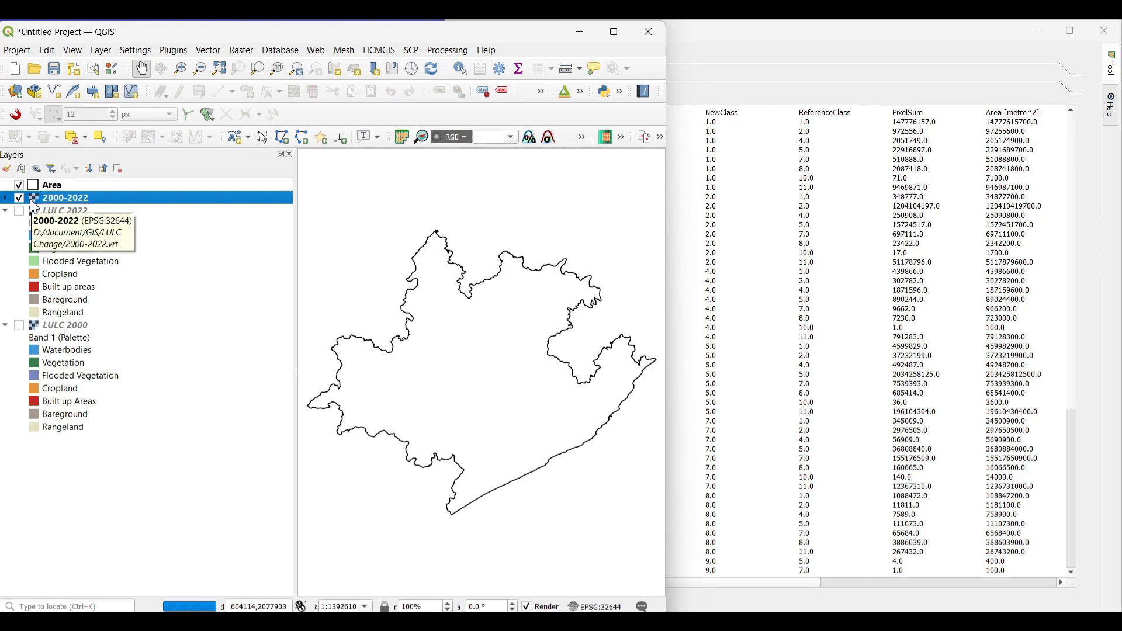
pyautogui.doubleClick(65, 197)
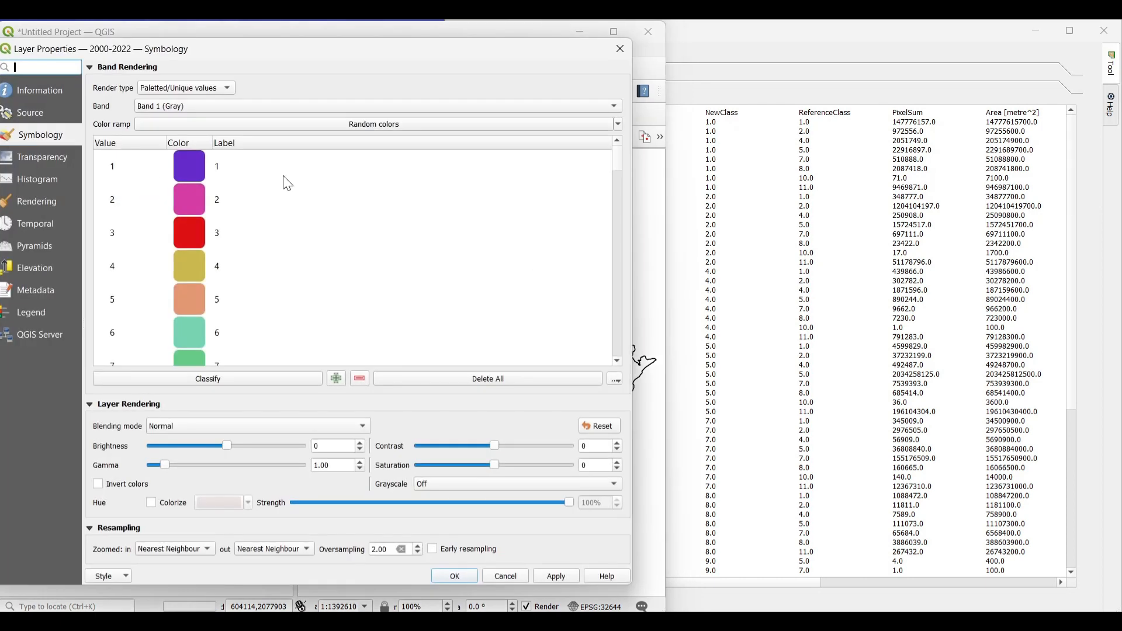
pyautogui.moveTo(216, 166)
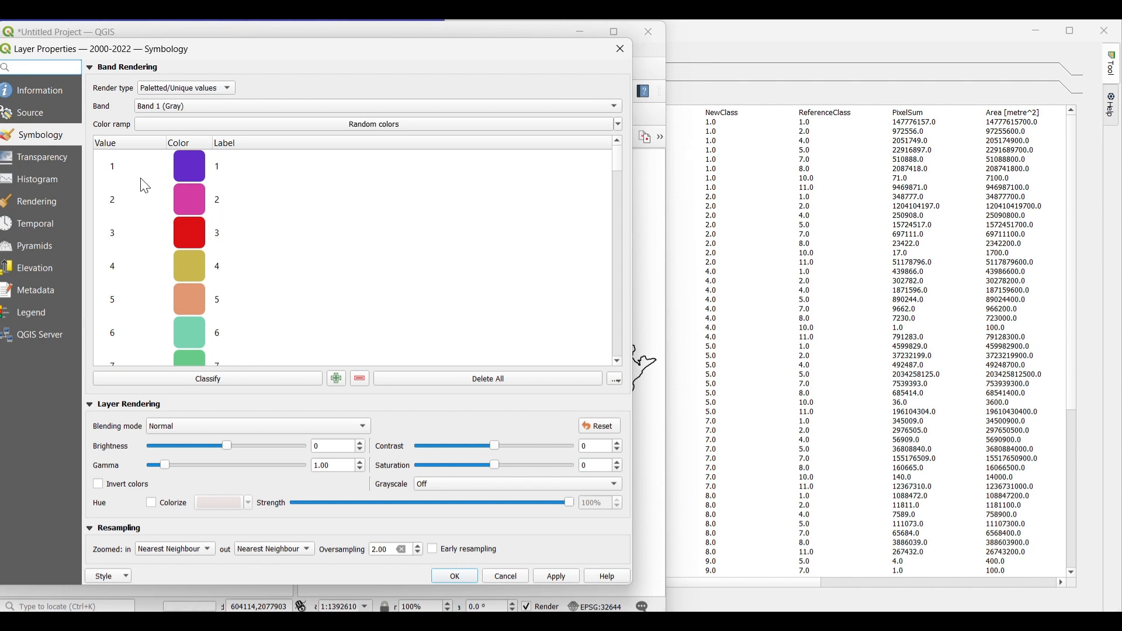
pyautogui.moveTo(243, 175)
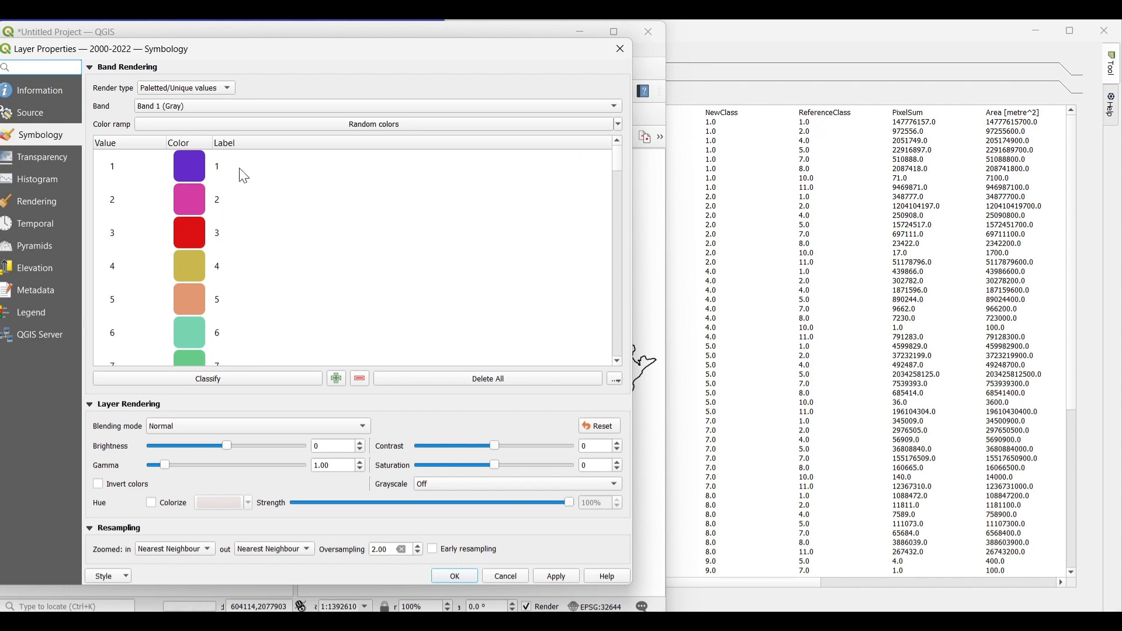
pyautogui.doubleClick(216, 166)
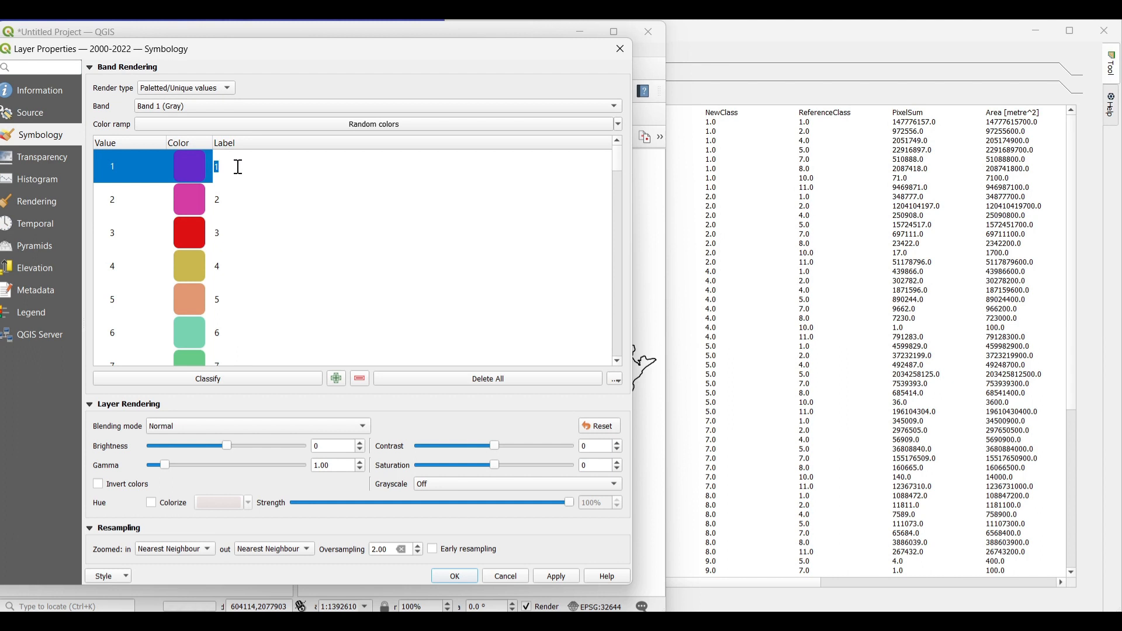
pyautogui.write('N')
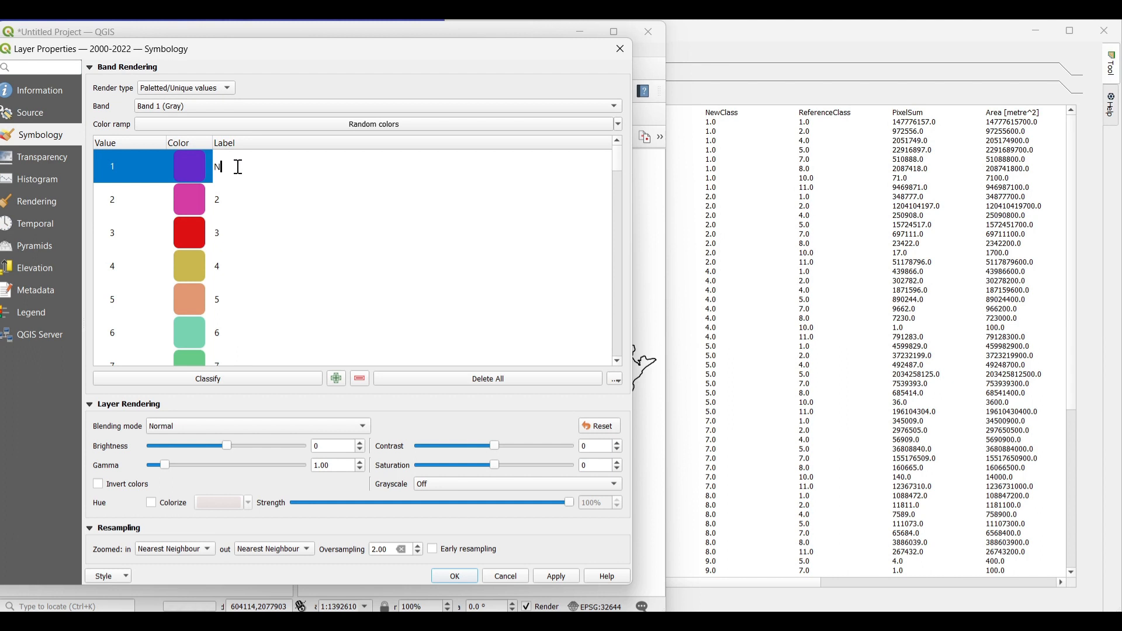
pyautogui.write('o Change')
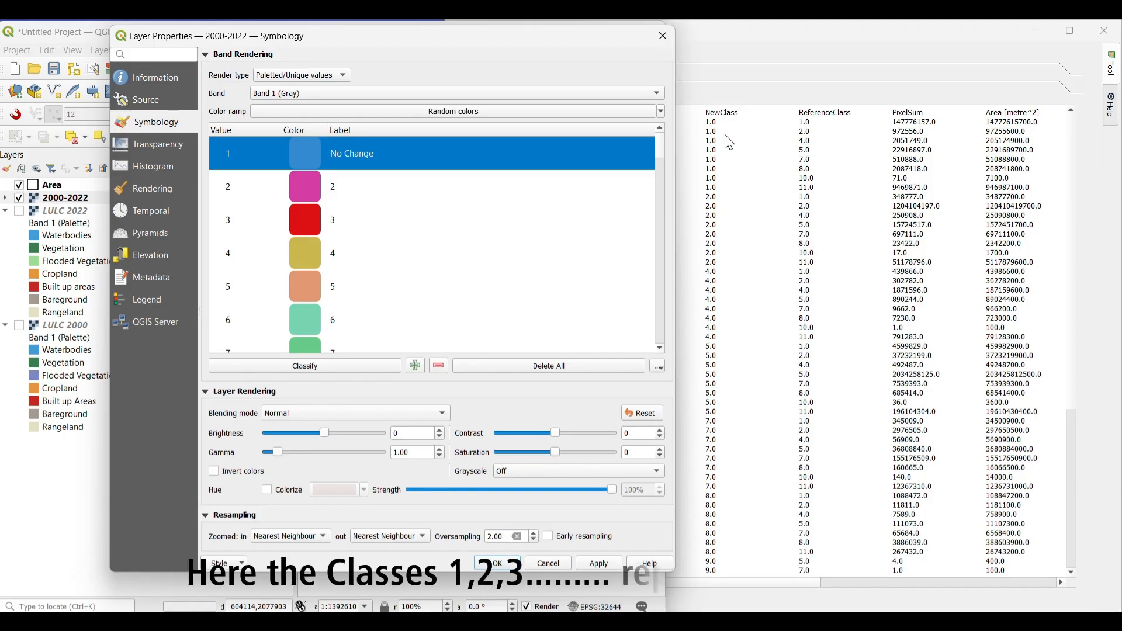
pyautogui.moveTo(715, 138)
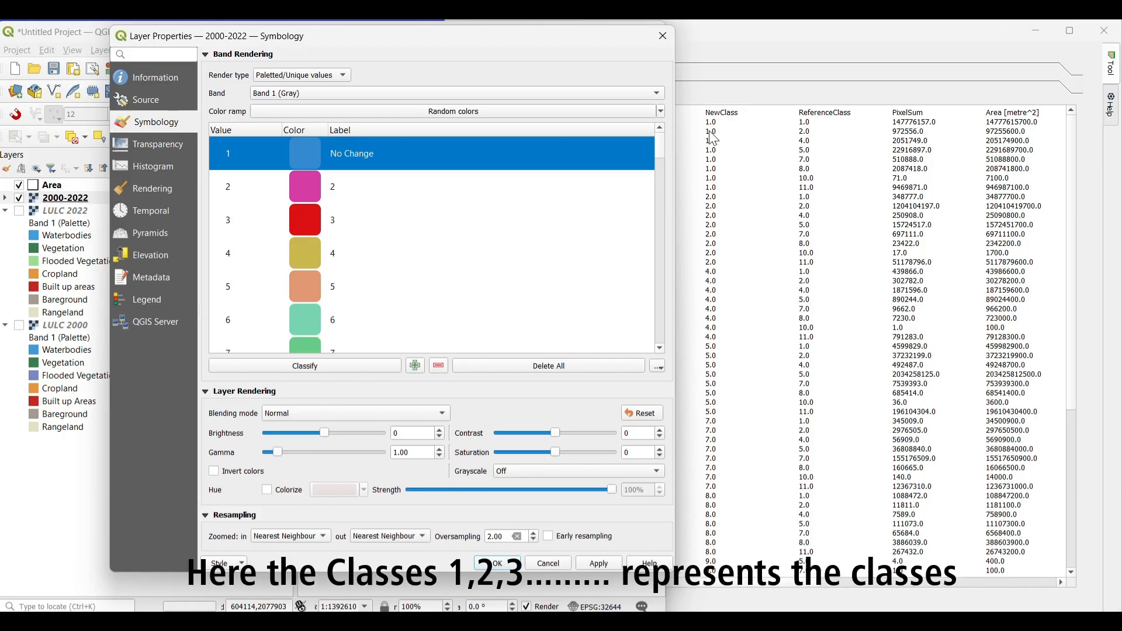
pyautogui.moveTo(729, 139)
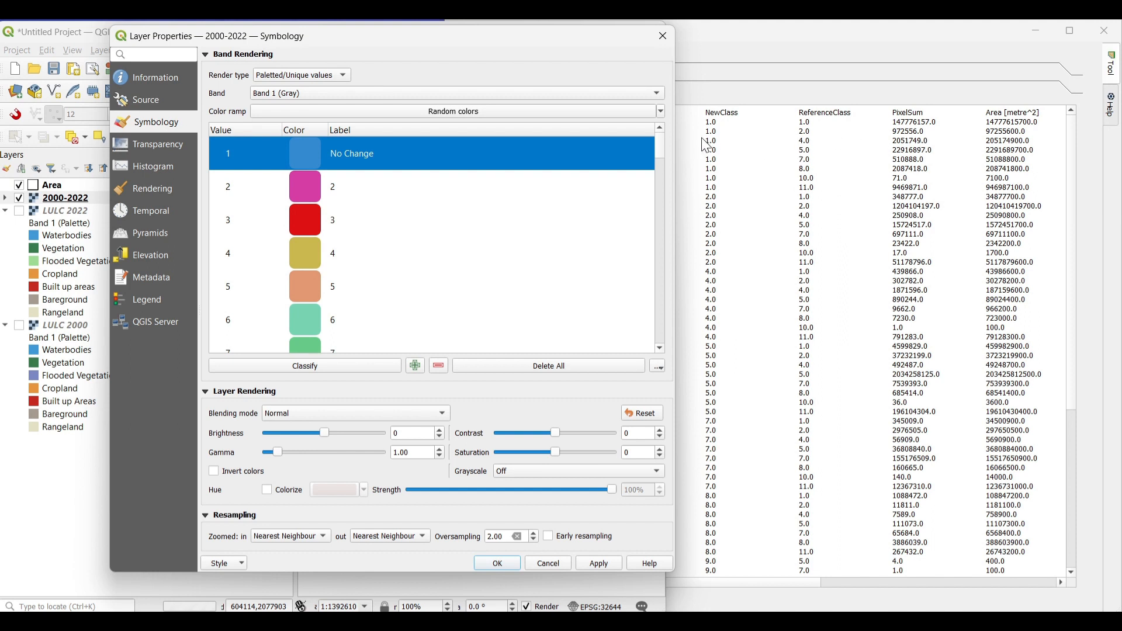
pyautogui.moveTo(311, 189)
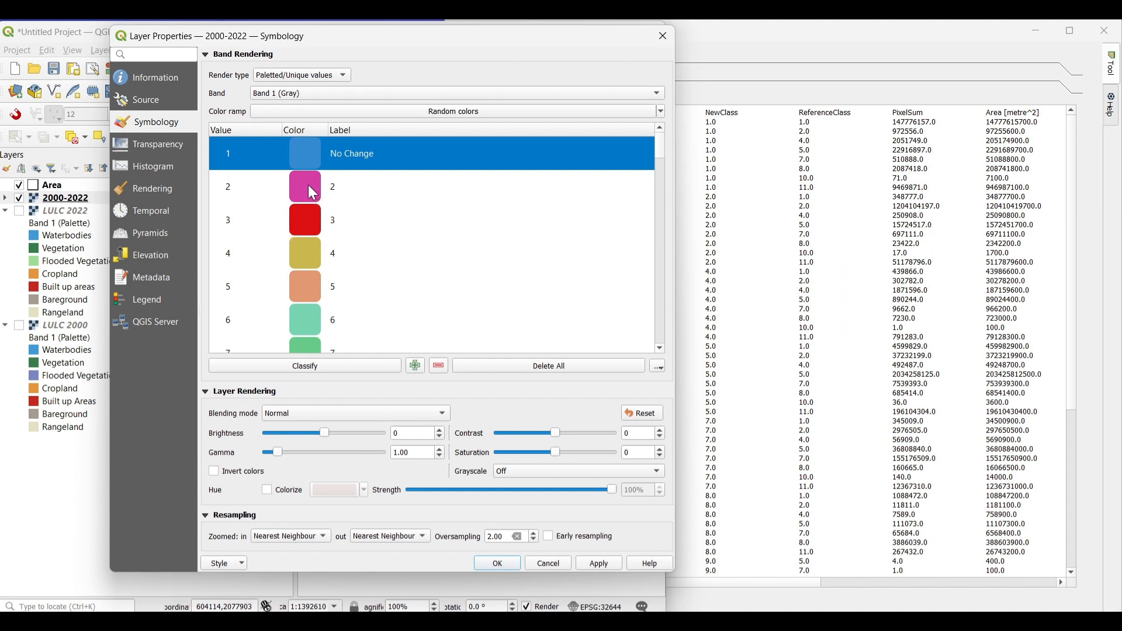
# Step: Enter labels 'Vegetation to Waterbodies' (value 2) and 'Flooded Vegetation to Waterbodies' (value 4)
pyautogui.doubleClick(331, 187)
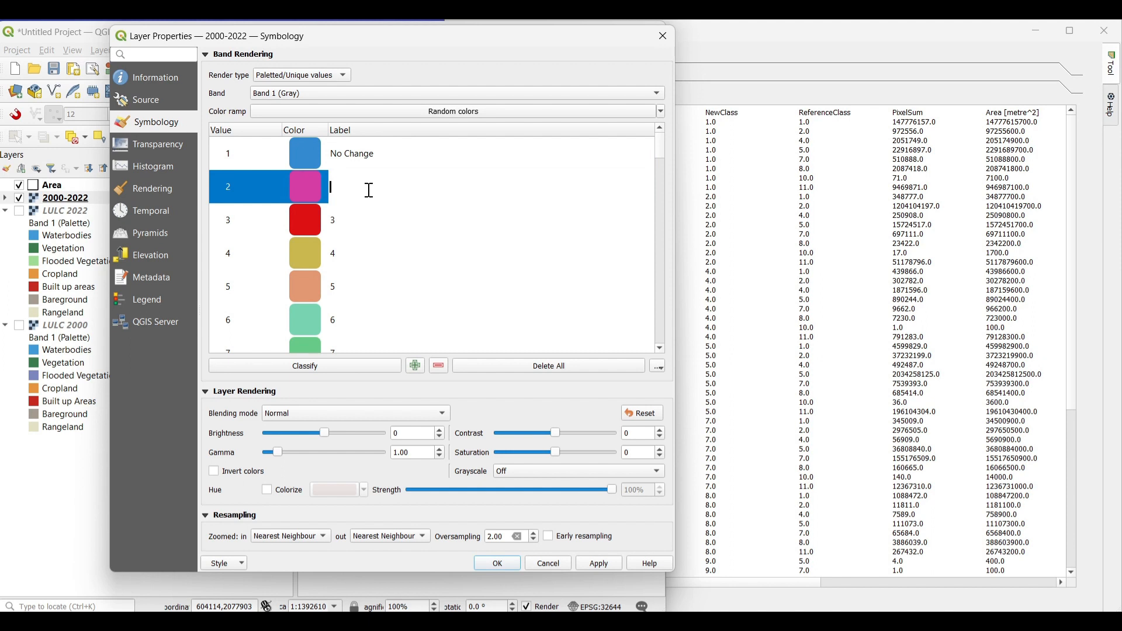
pyautogui.write('Vegetation')
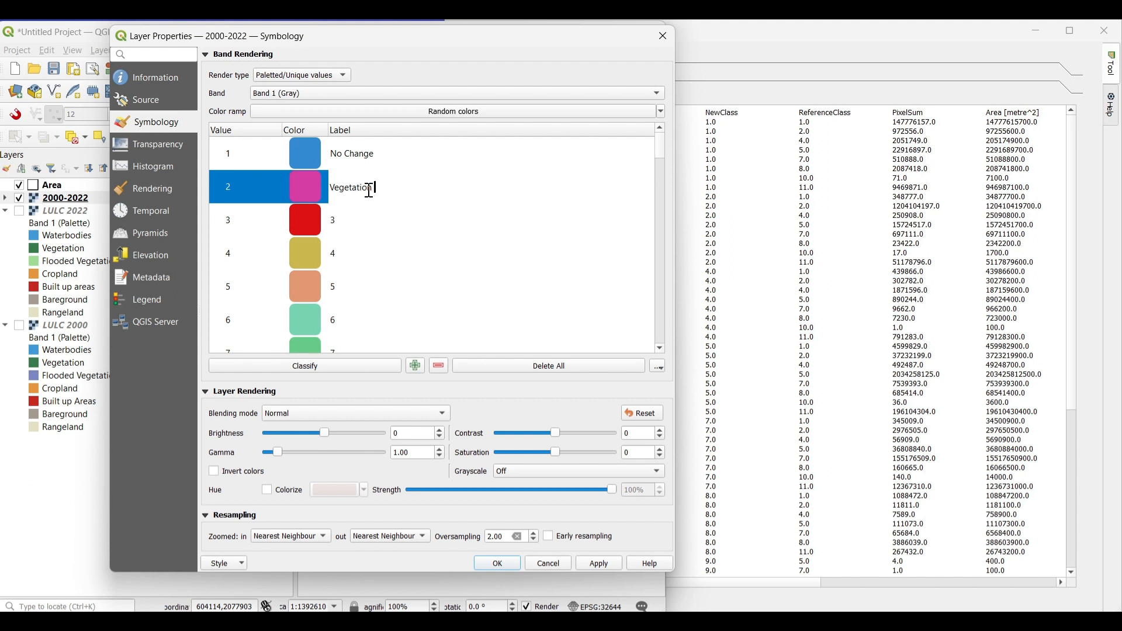
pyautogui.write('to')
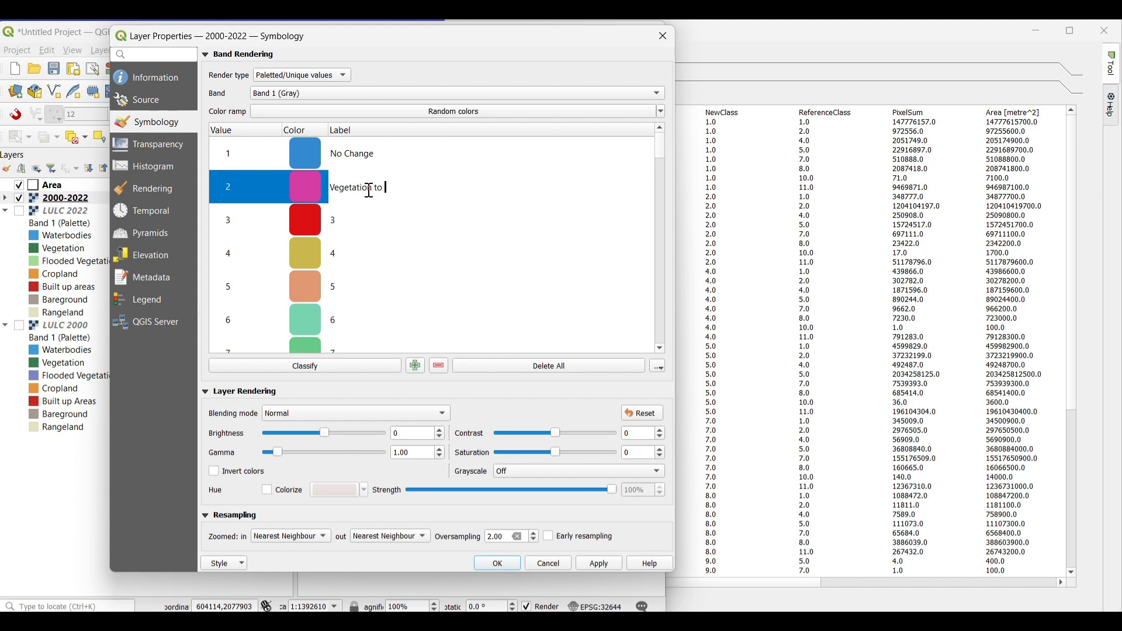
pyautogui.write('Waterb')
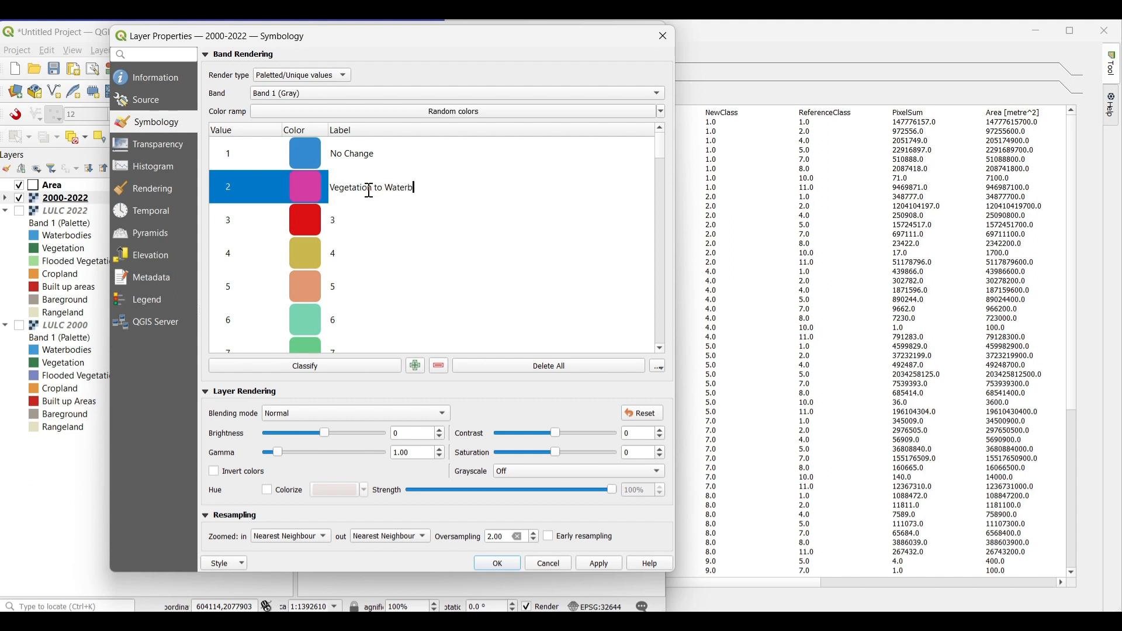
pyautogui.write('odies')
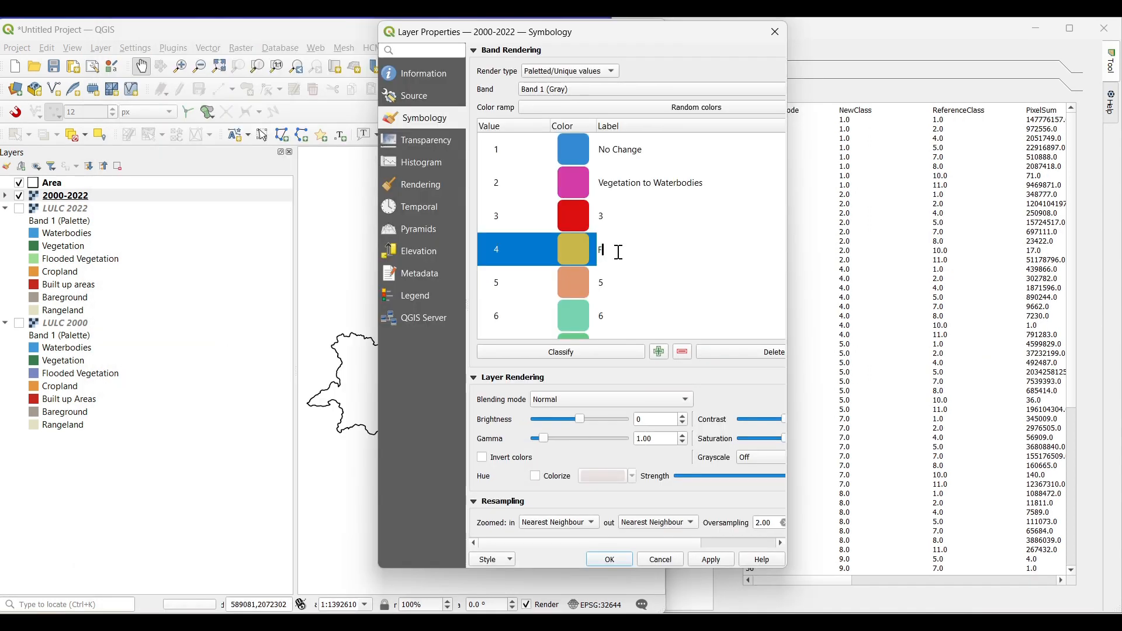
pyautogui.write('Flooded Vegetation to')
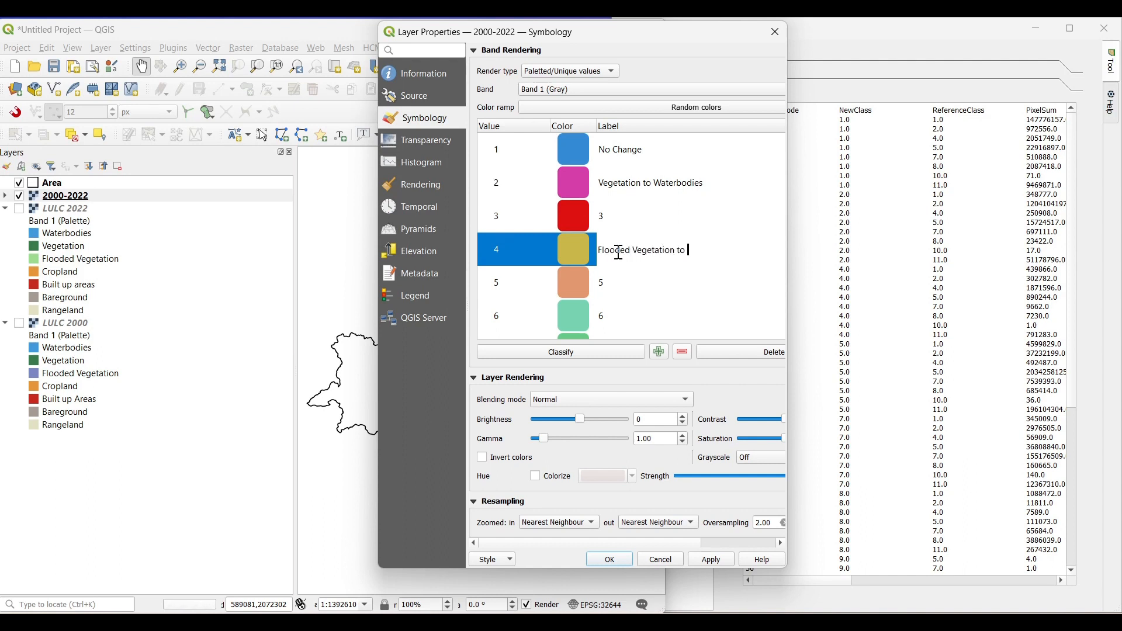
pyautogui.write('W')
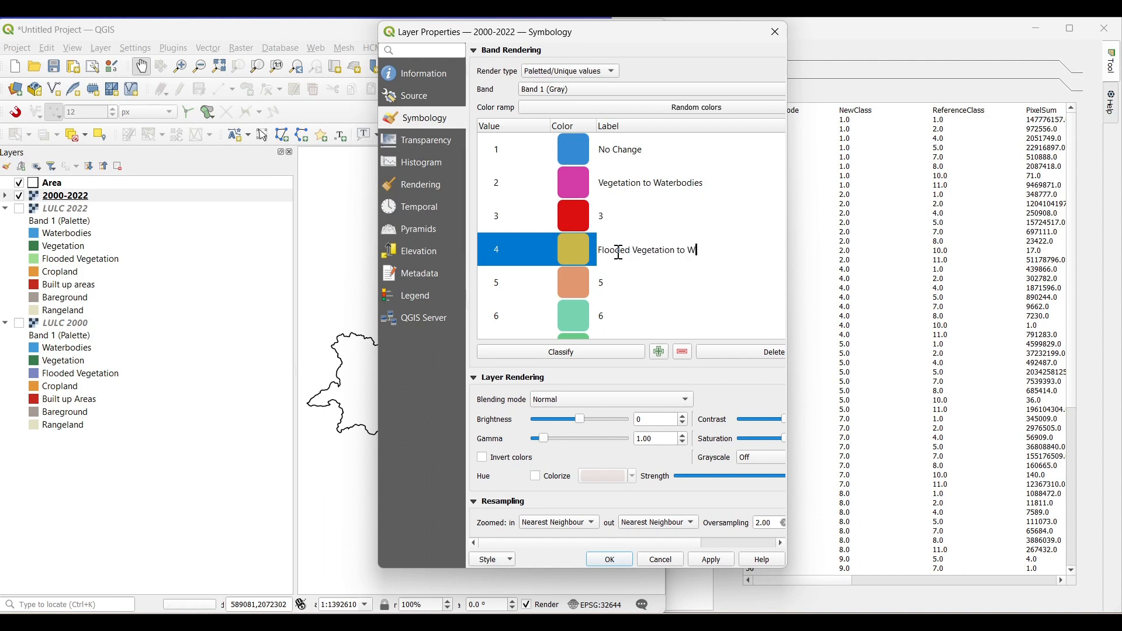
pyautogui.write('aterbodies')
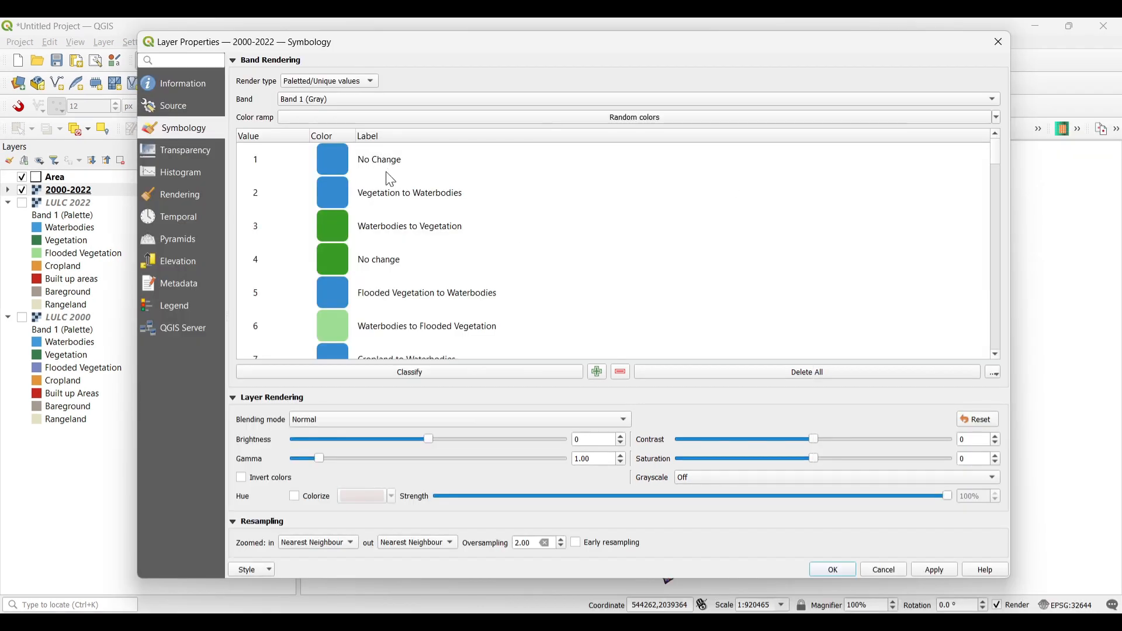
# Step: Review the labelled, coloured transition classes past class 18 and accept the symbology
pyautogui.scroll(-3)
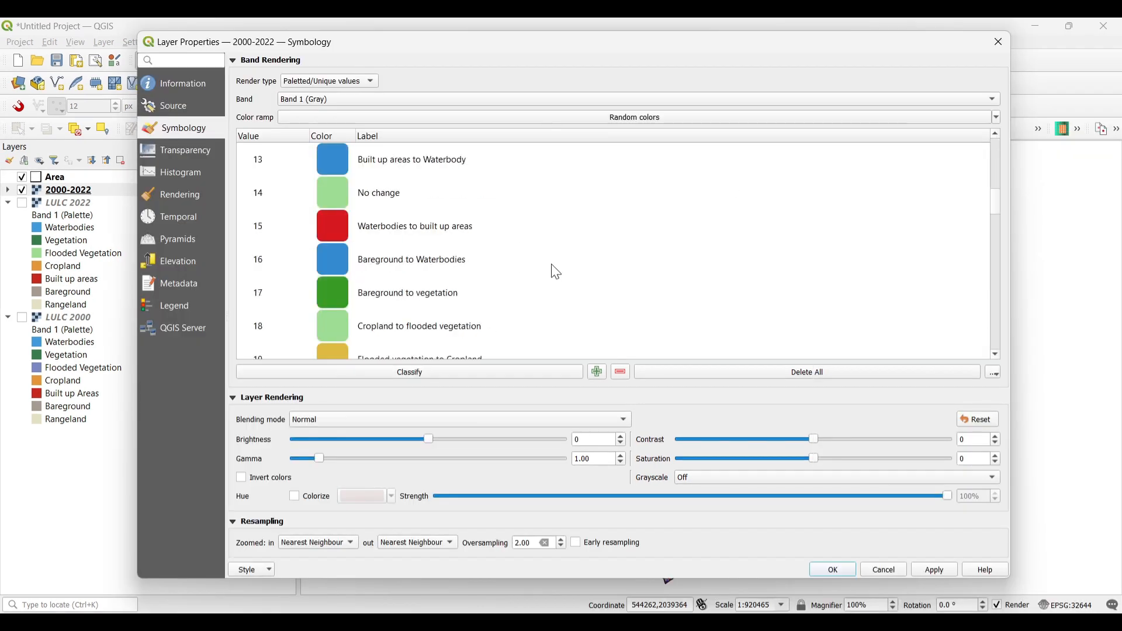
pyautogui.scroll(-3)
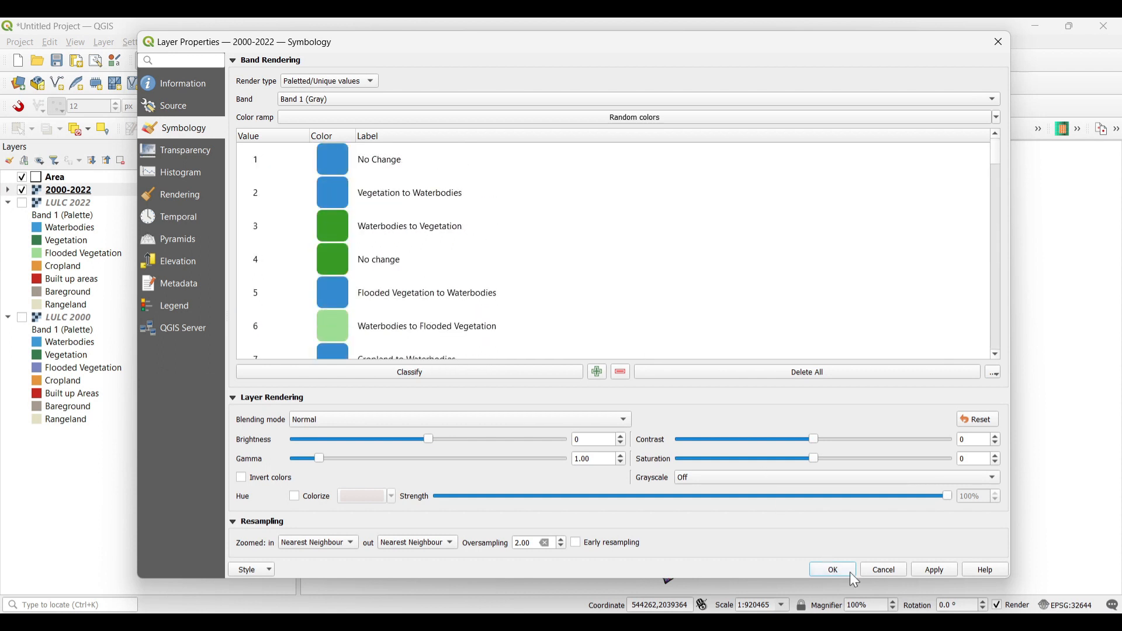
pyautogui.click(831, 568)
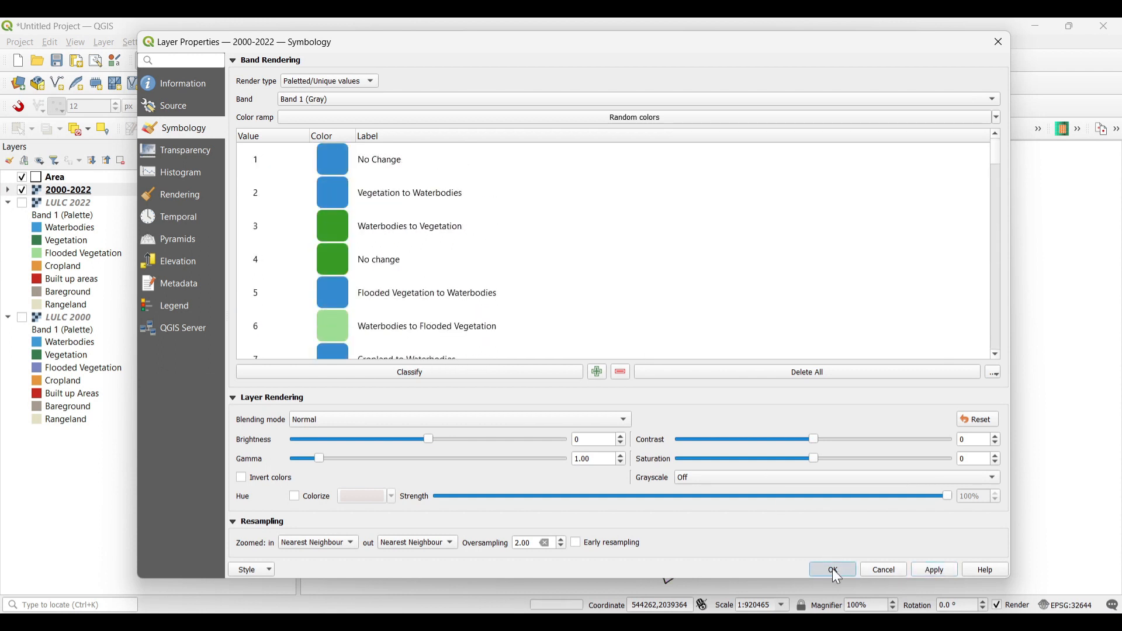
# Step: Return to the map and scroll through the 2000-2022 legend's transition classes
pyautogui.click(831, 568)
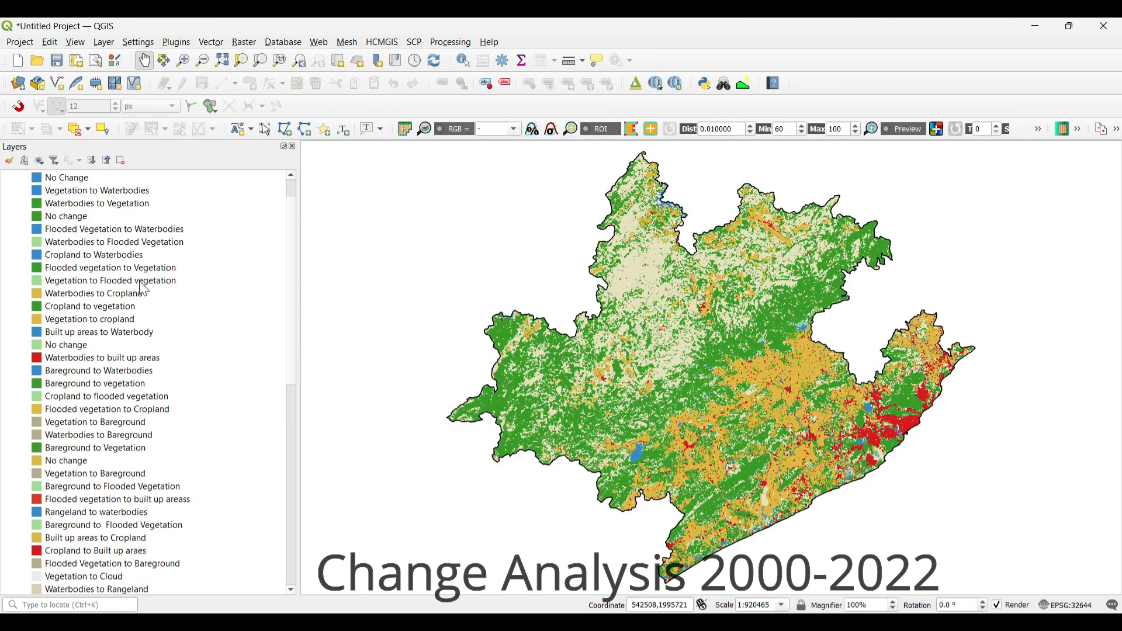
pyautogui.scroll(-3)
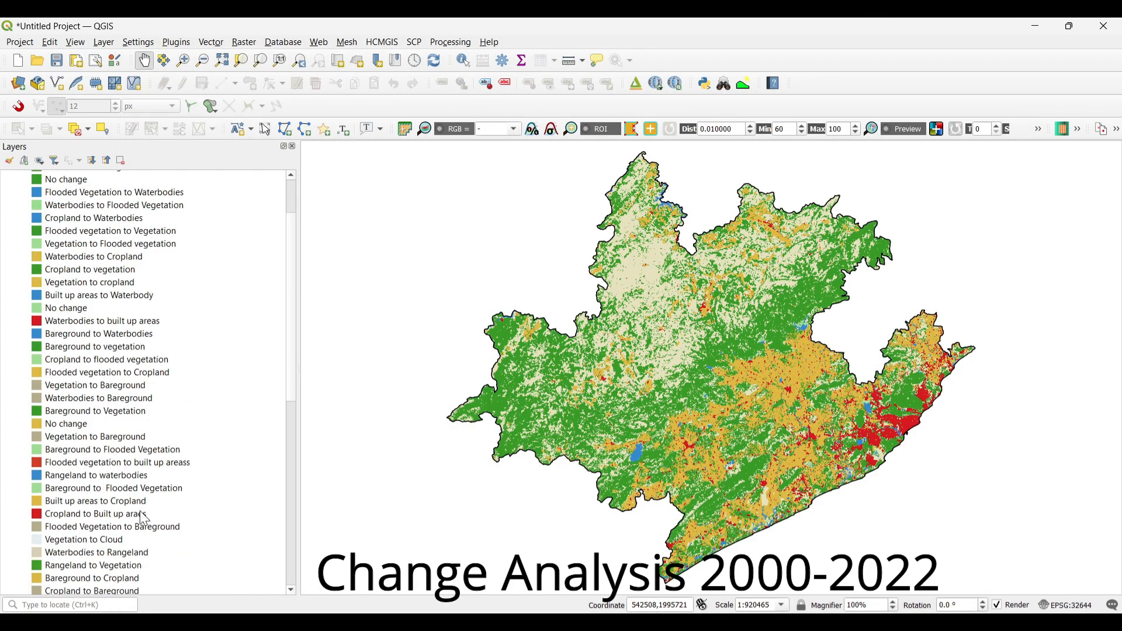
pyautogui.scroll(-3)
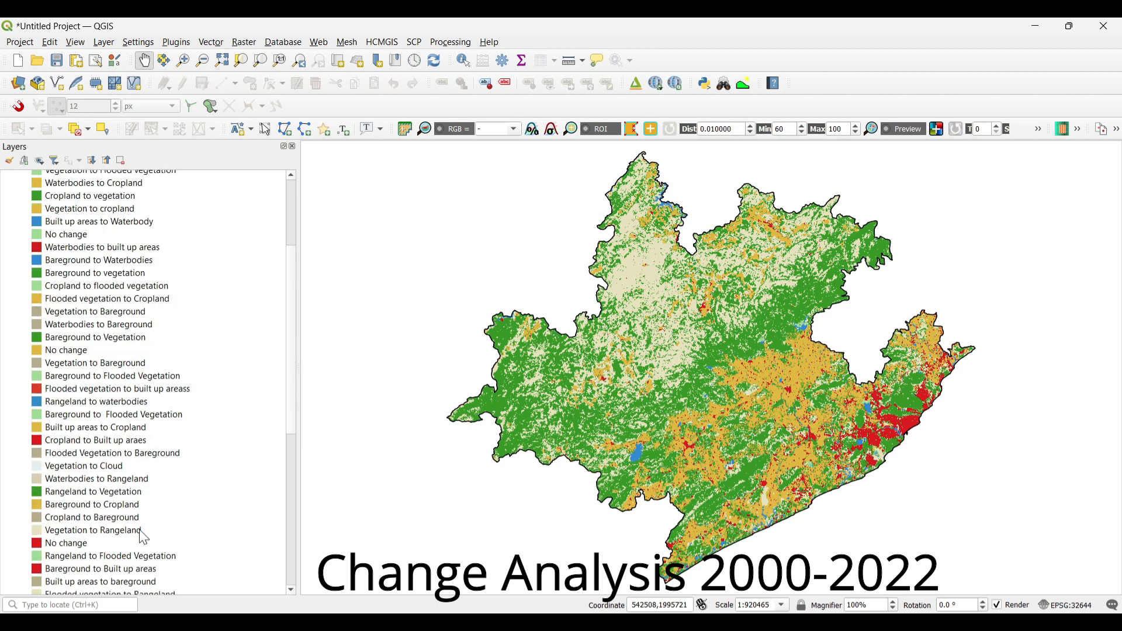
pyautogui.scroll(-3)
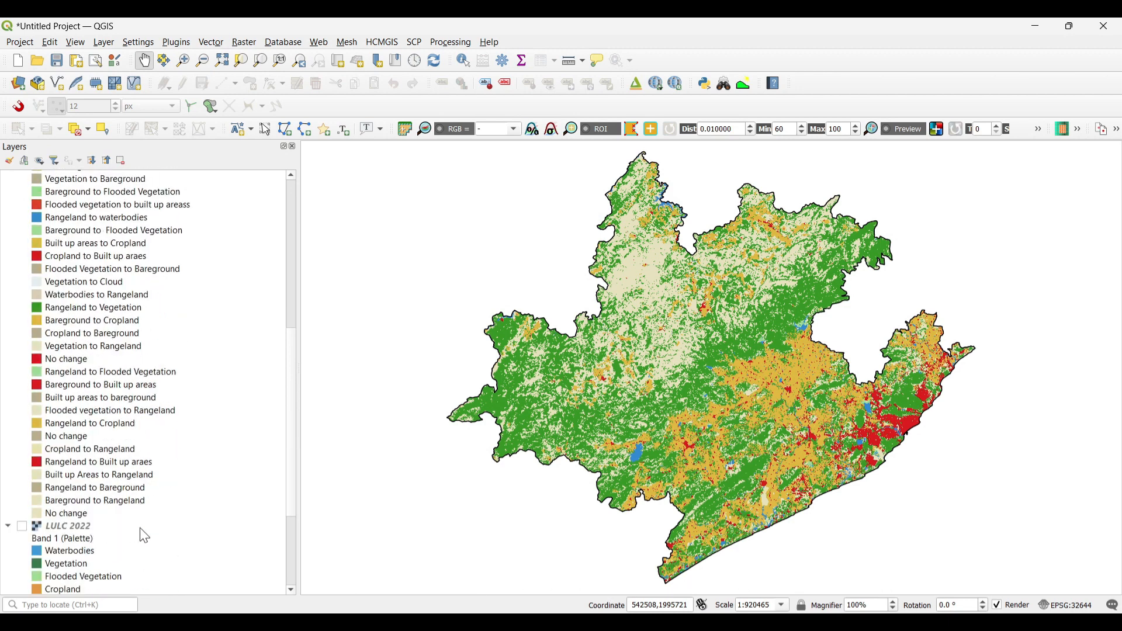
pyautogui.moveTo(125, 227)
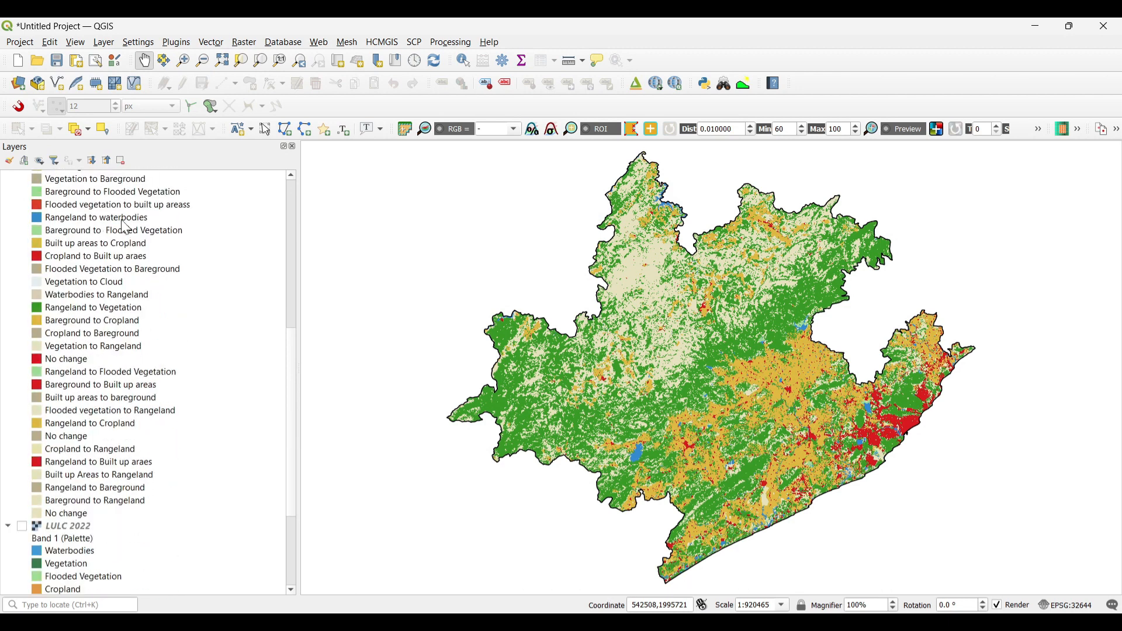